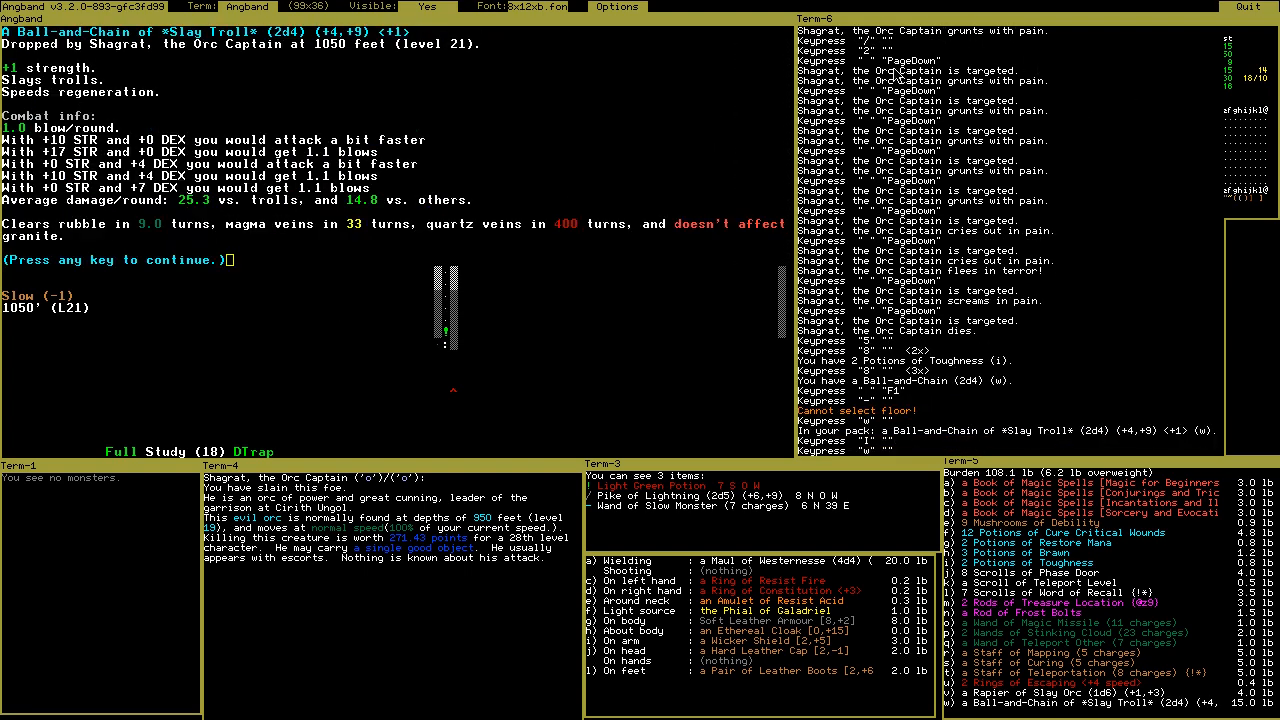
pyautogui.moveTo(503, 181)
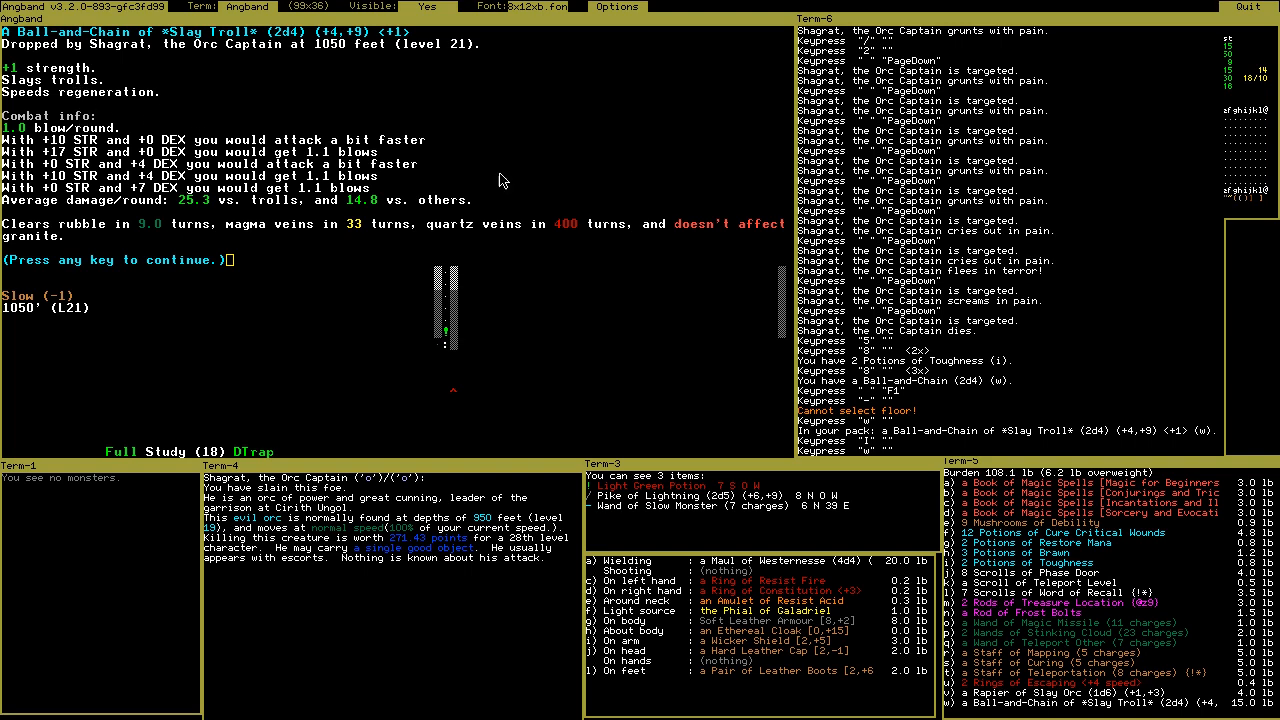
pyautogui.moveTo(696, 310)
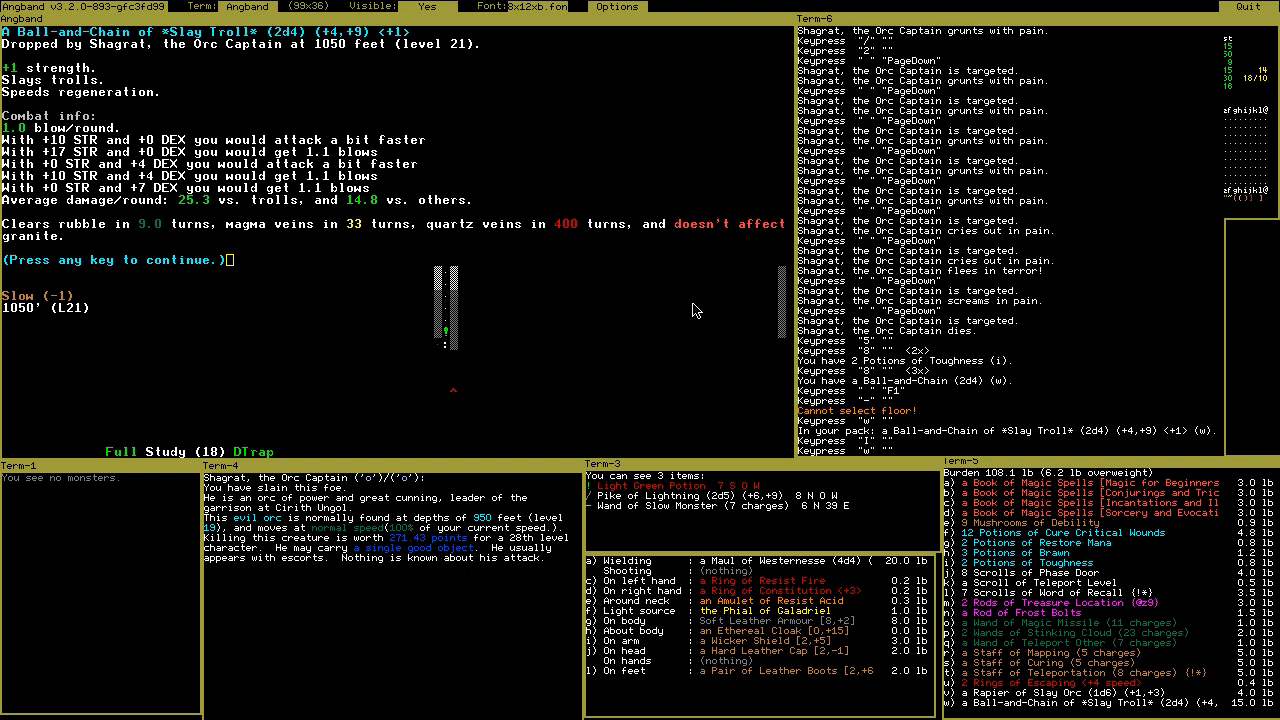
# Close the Ball-and-Chain of *Slay Troll* description and return to the 1050 ft map
pyautogui.press('Escape')
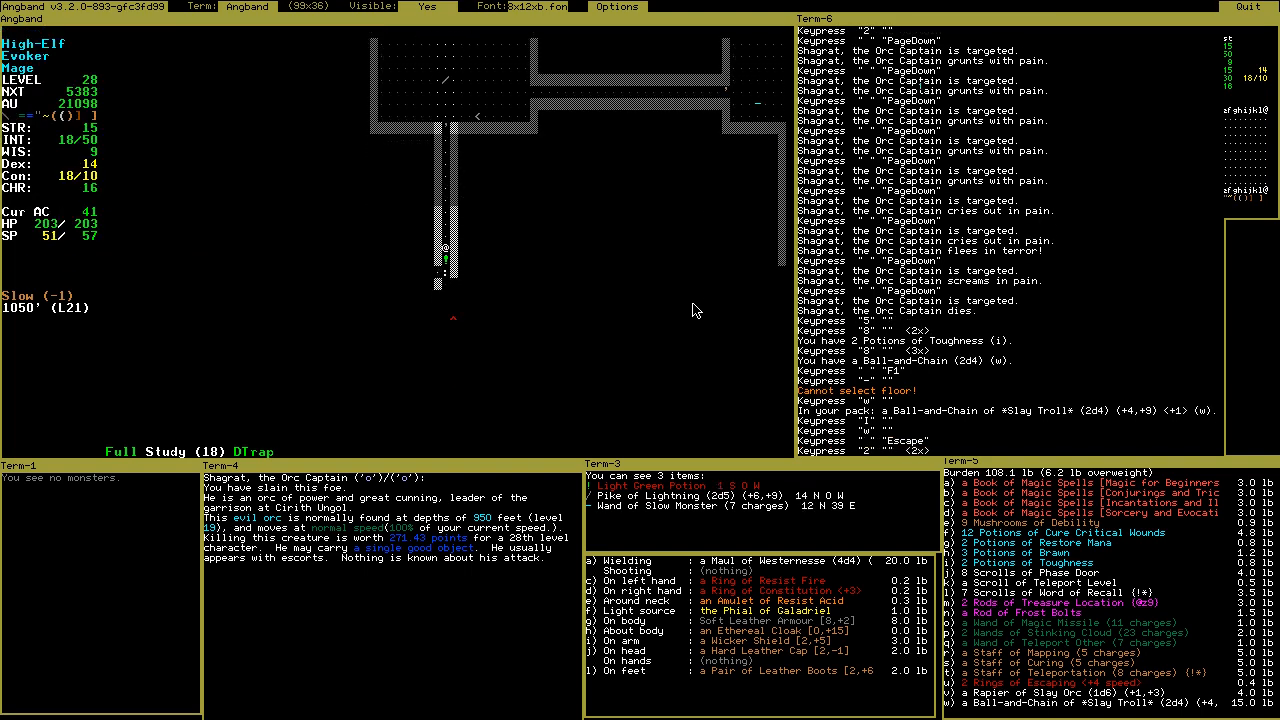
# Drop the Slay Troll Ball-and-Chain, then inspect the Potions of Toughness and Charisma
pyautogui.press('d')
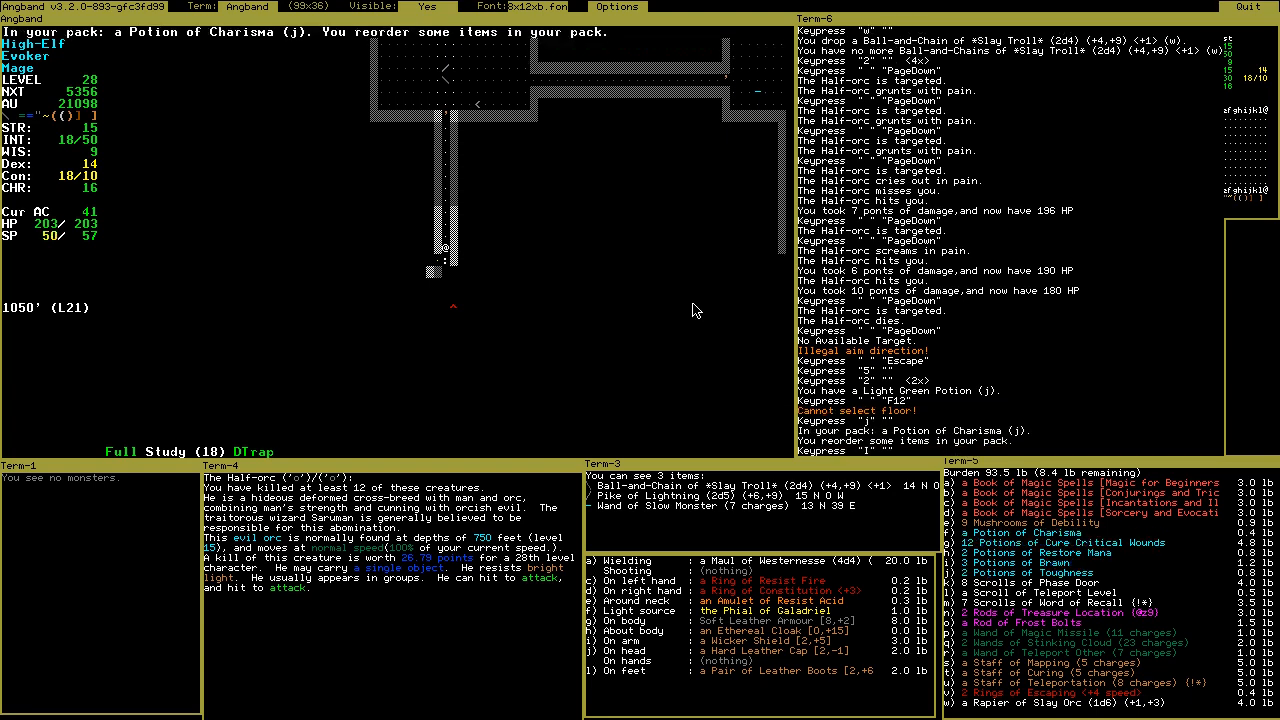
pyautogui.press('I')
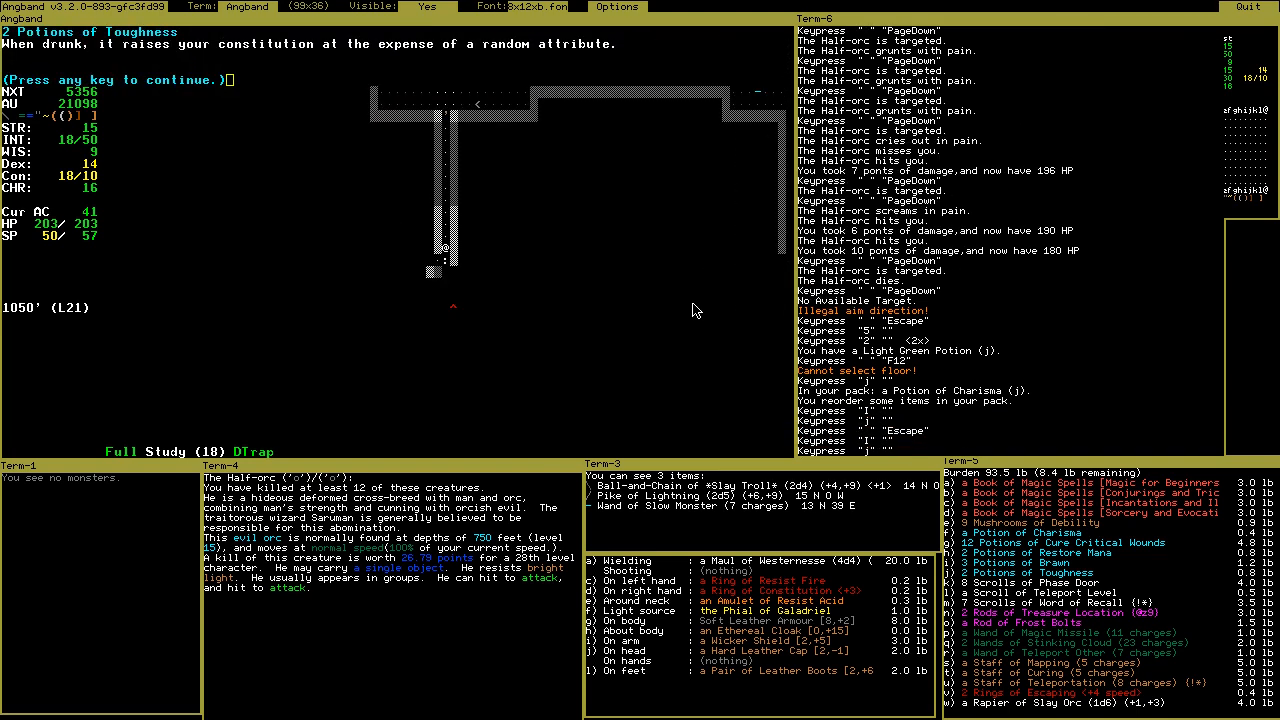
pyautogui.press('space')
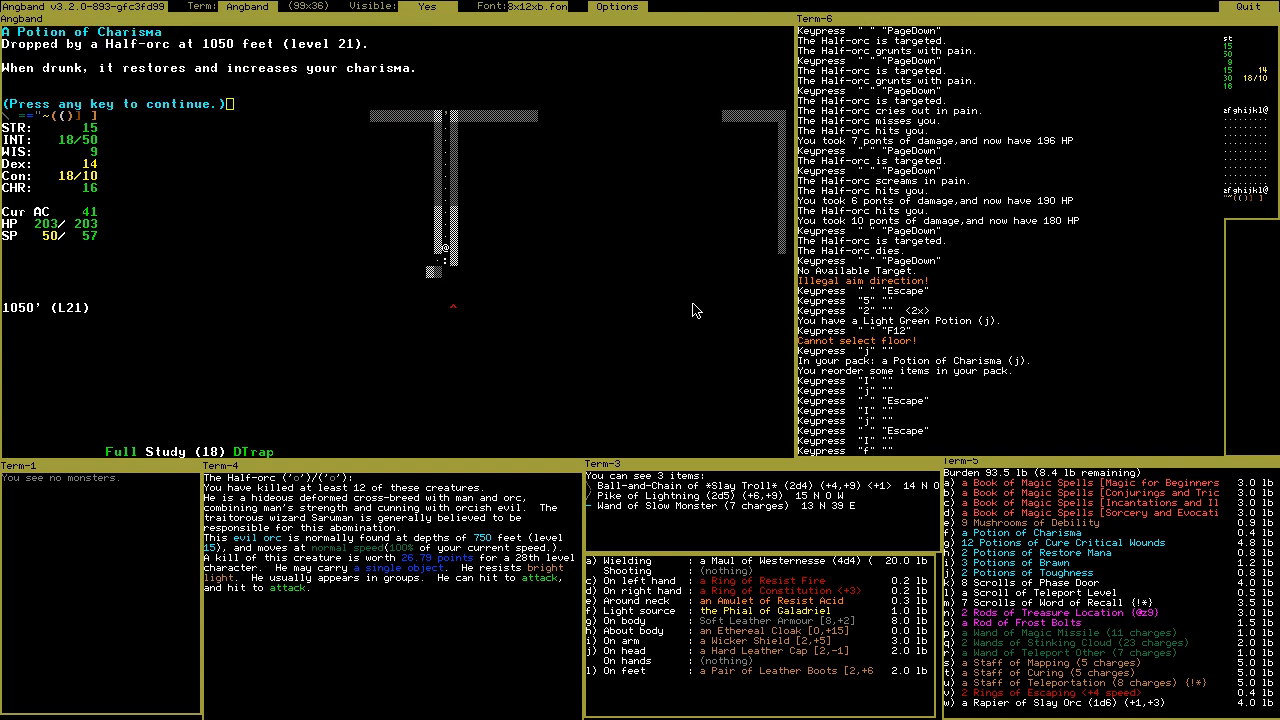
pyautogui.moveTo(253, 90)
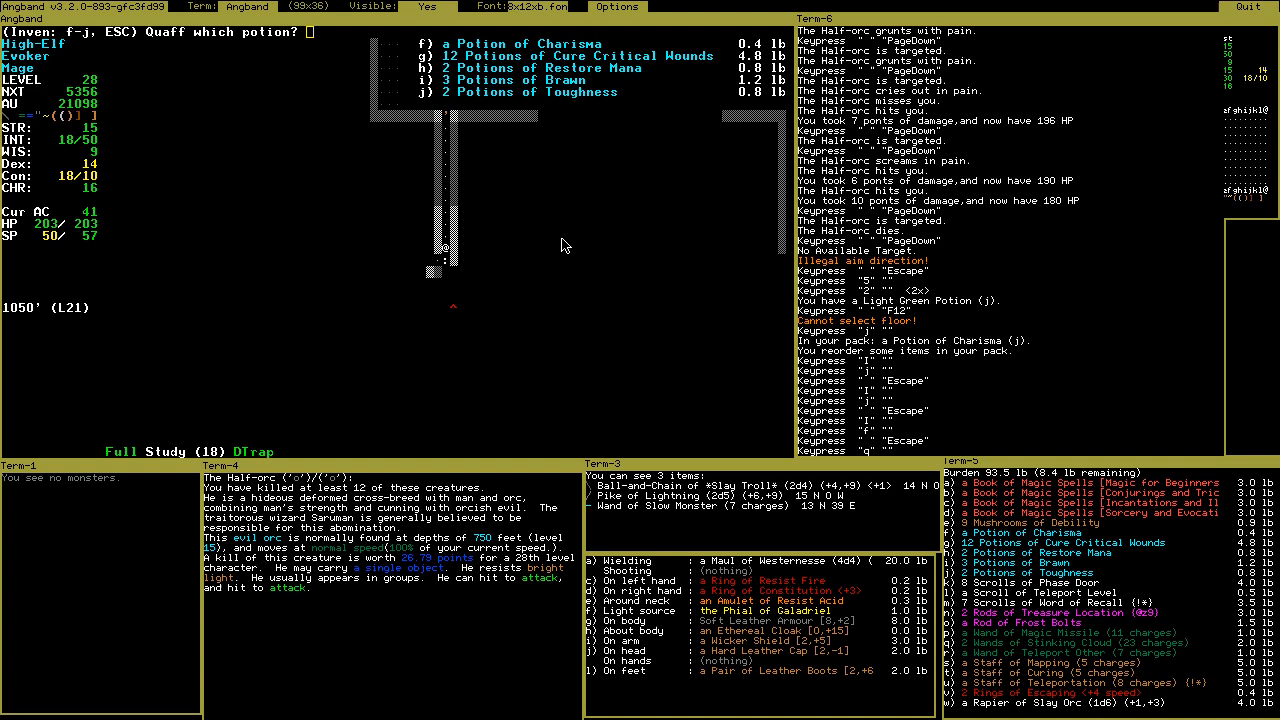
pyautogui.moveTo(65, 222)
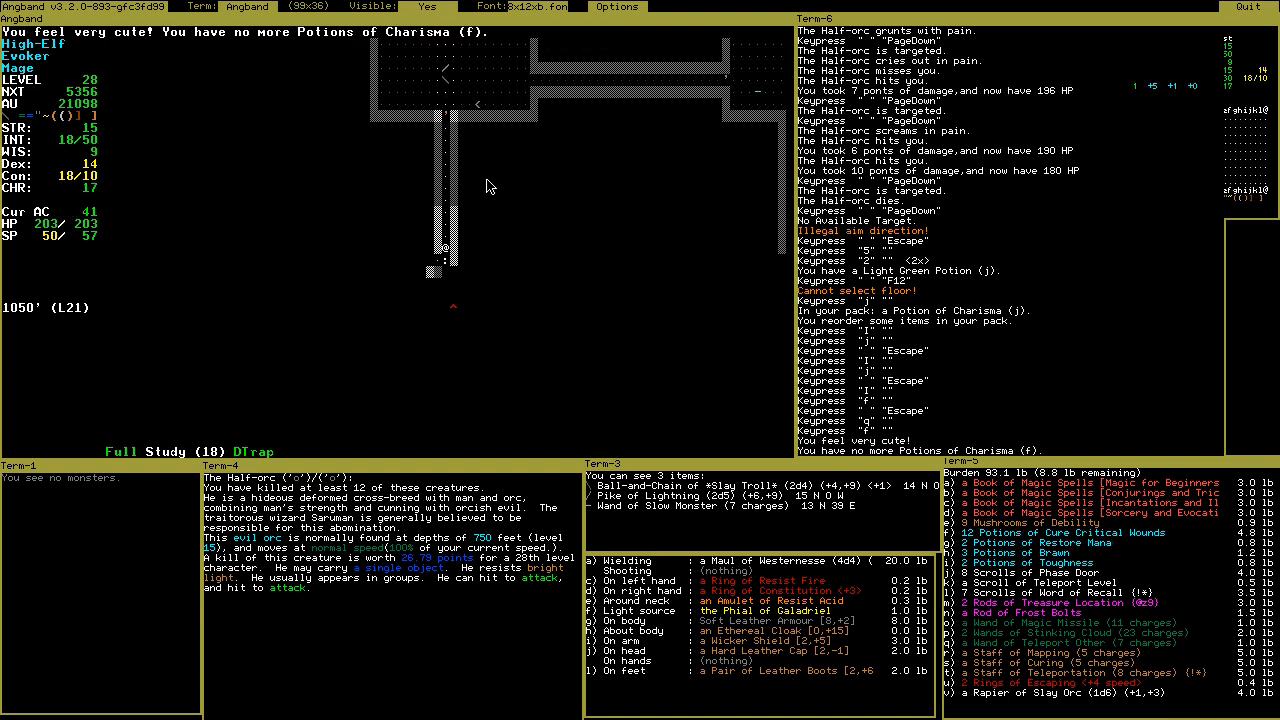
# View the mage's character sheet showing CHR at 17
pyautogui.press('C')
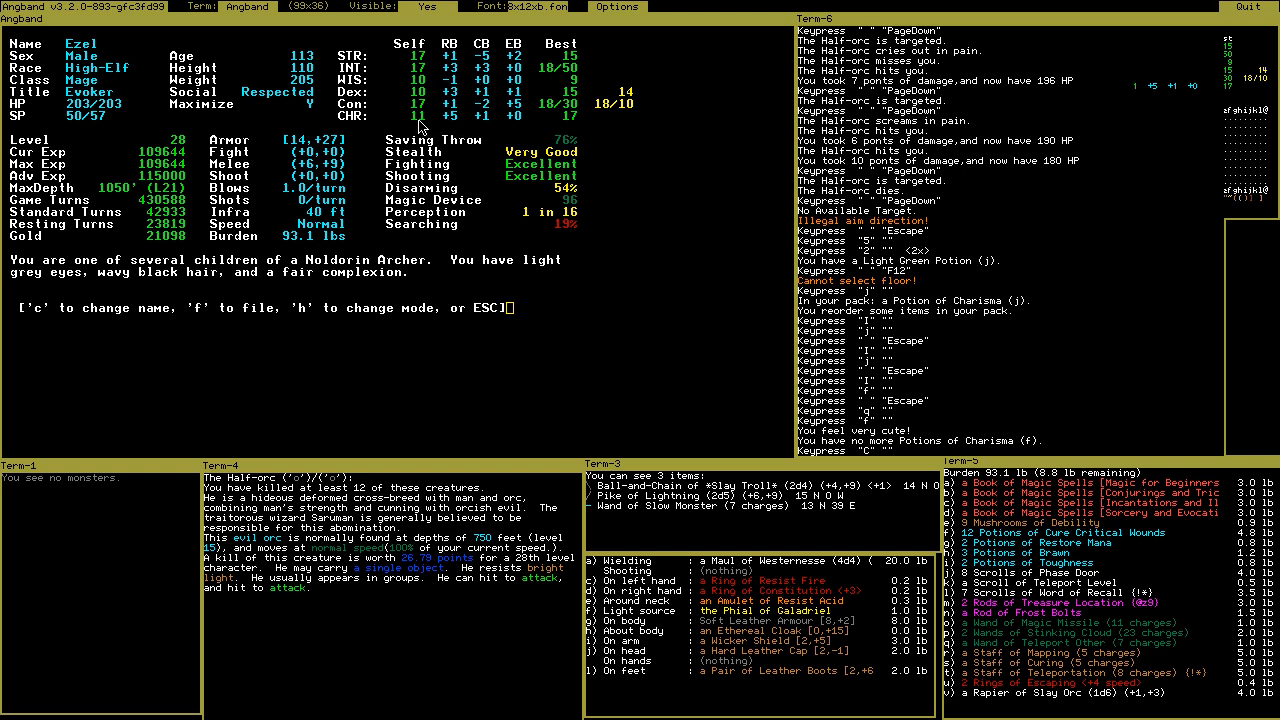
pyautogui.moveTo(584, 167)
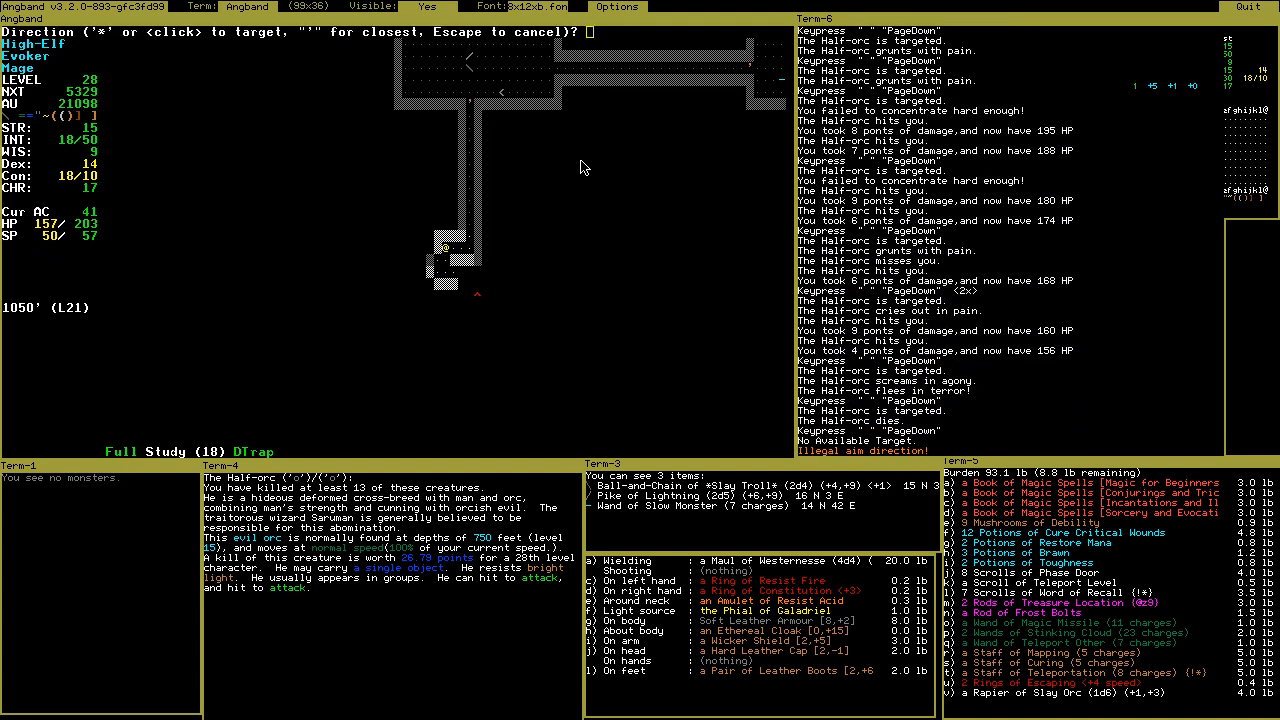
# Cancel the spell aiming prompt
pyautogui.press('Escape')
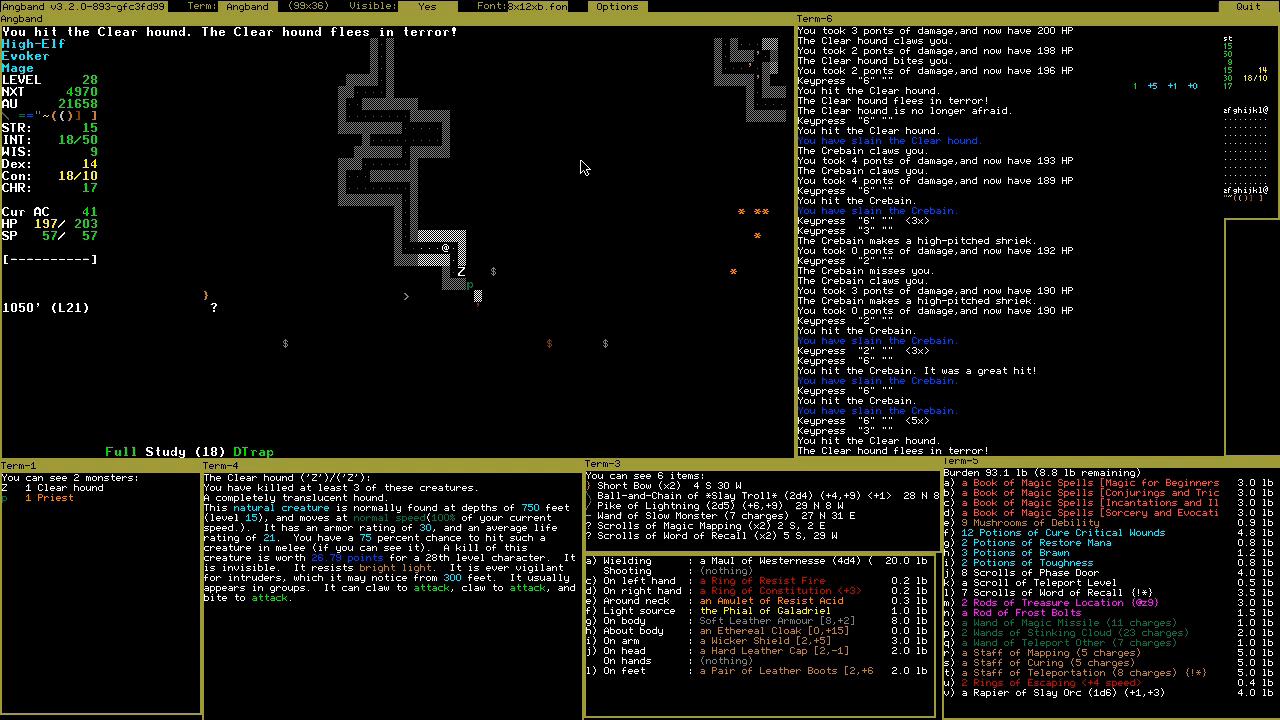
pyautogui.moveTo(695, 117)
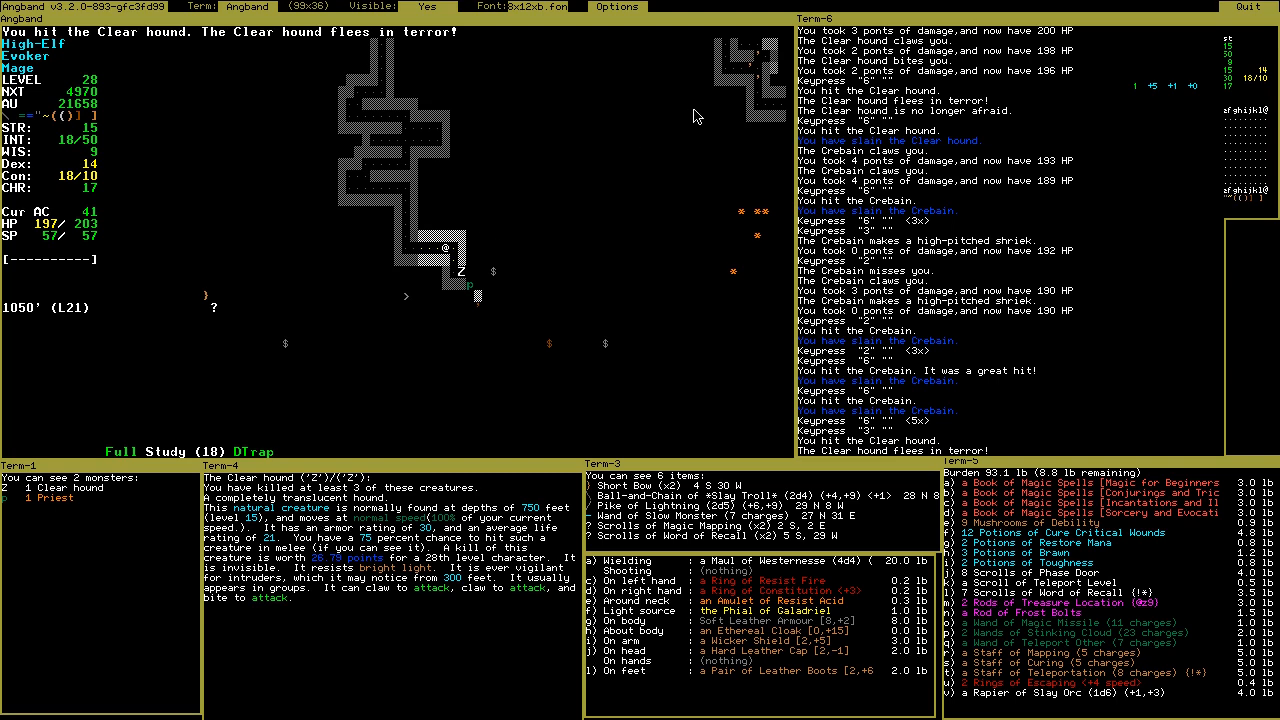
# Cycle the target to keep attacking the fleeing Clear hound
pyautogui.press('PageDown')
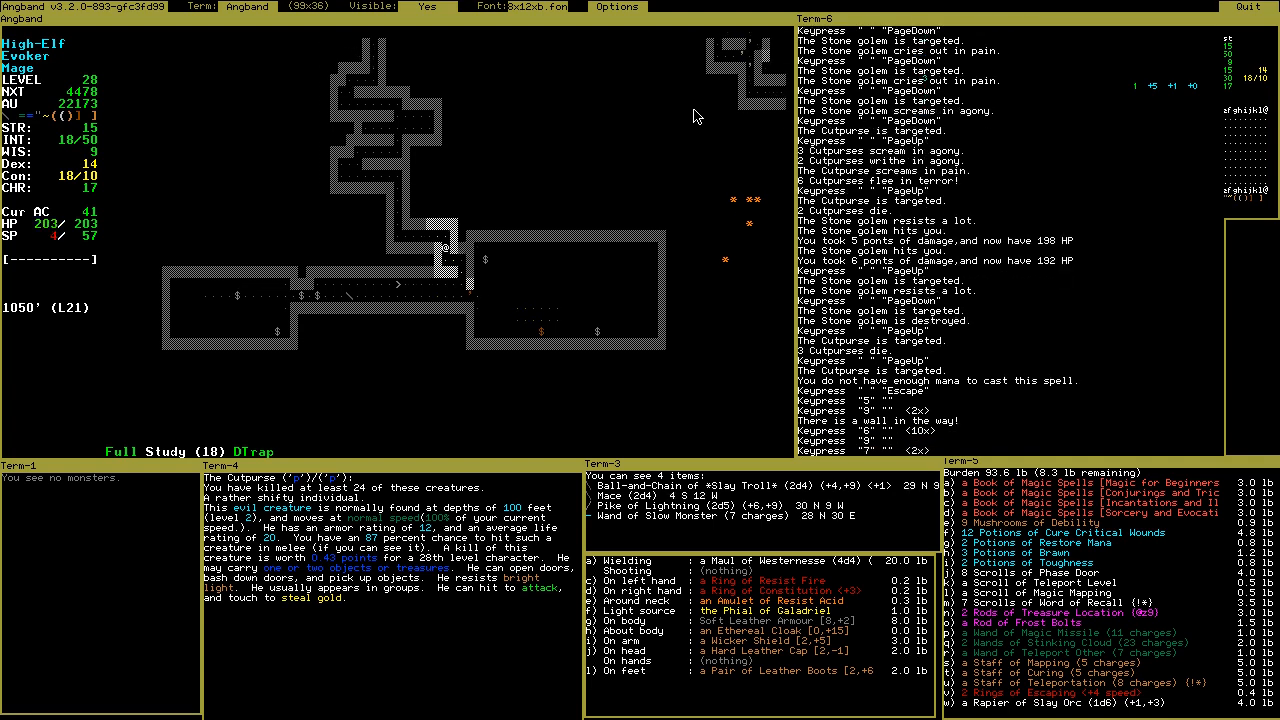
# Activate the Phial of Galadriel
pyautogui.press('A')
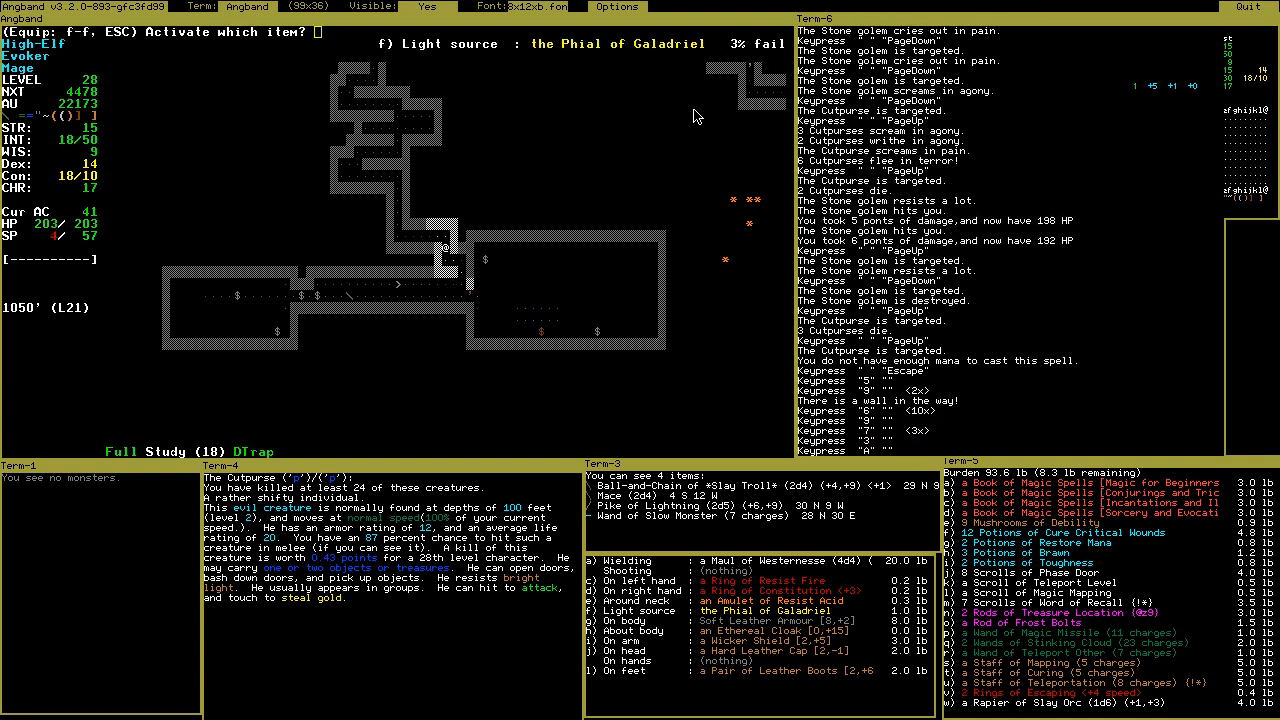
pyautogui.press('f')
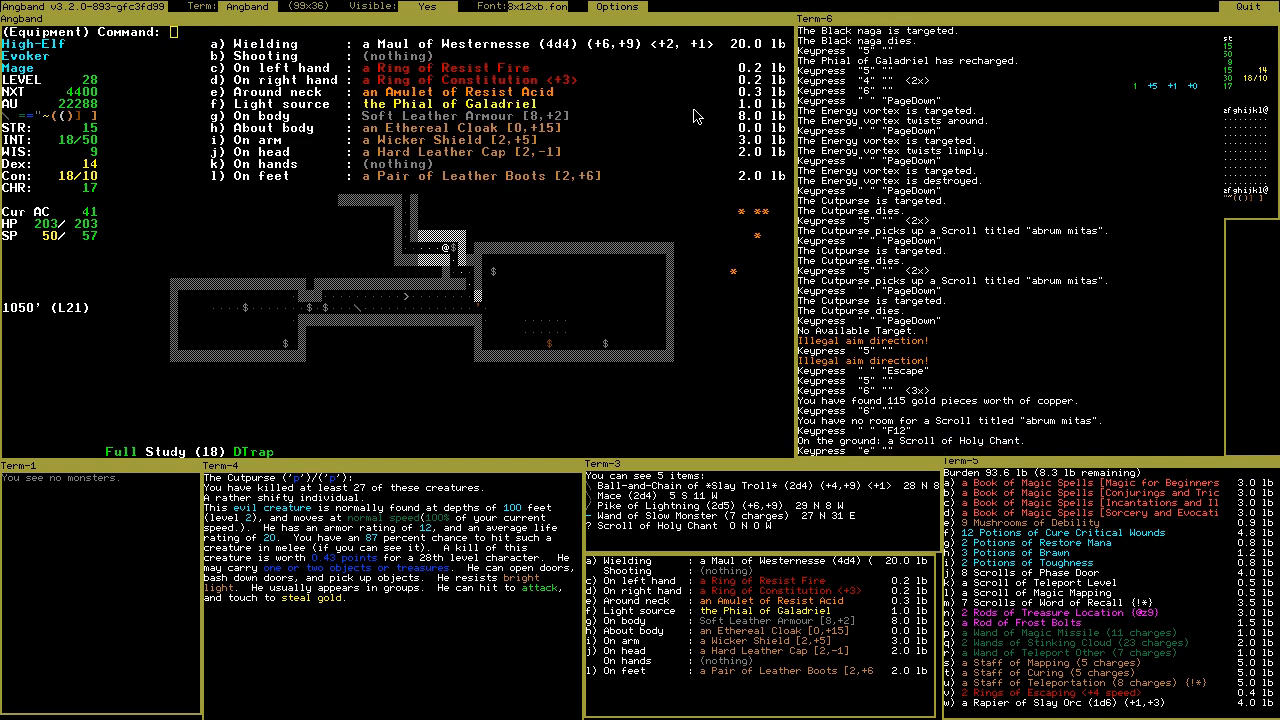
pyautogui.press('Escape')
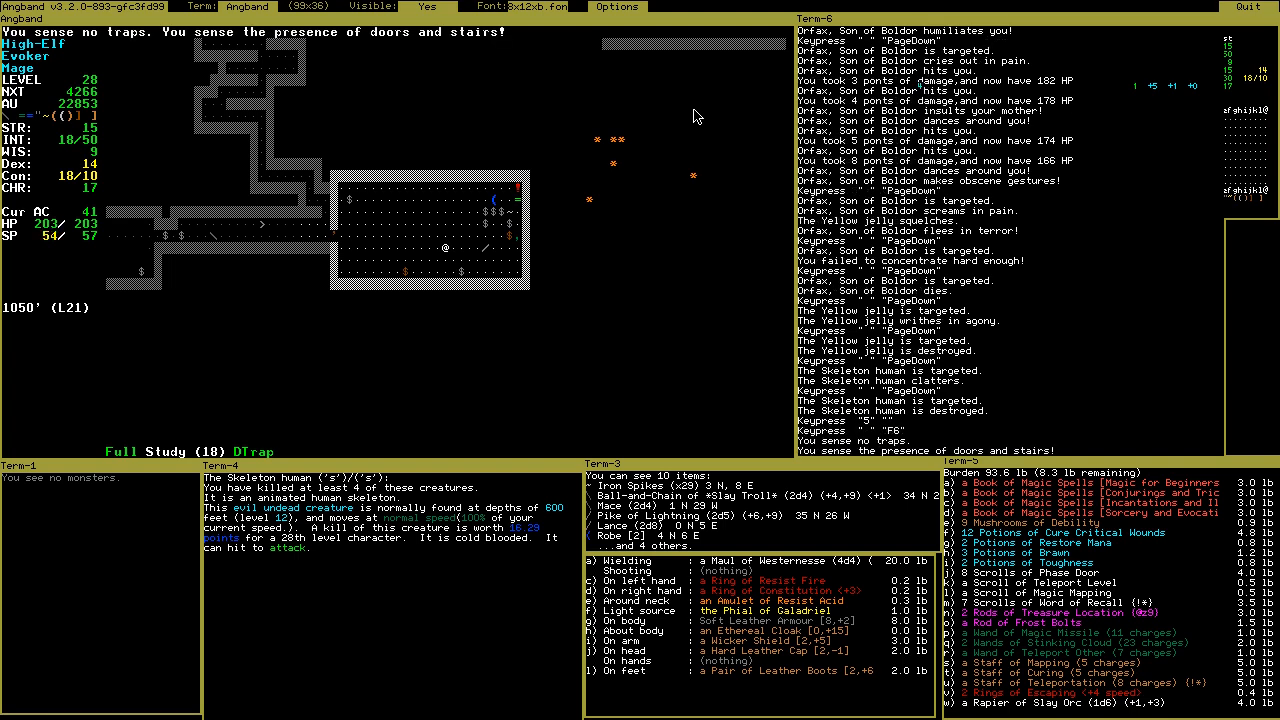
# Cast the F8 spell to sense nearby doors and stairs
pyautogui.press('F8')
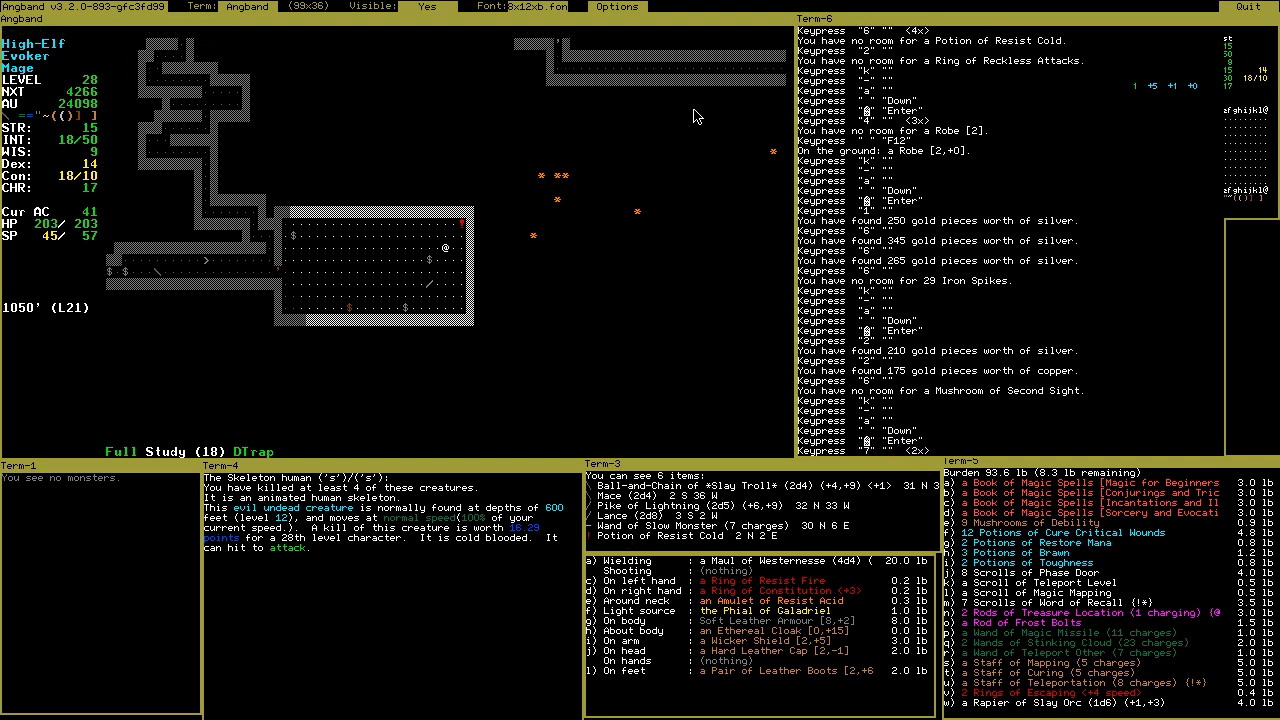
# Walk down toward the next gold pile in the room
pyautogui.press('down')
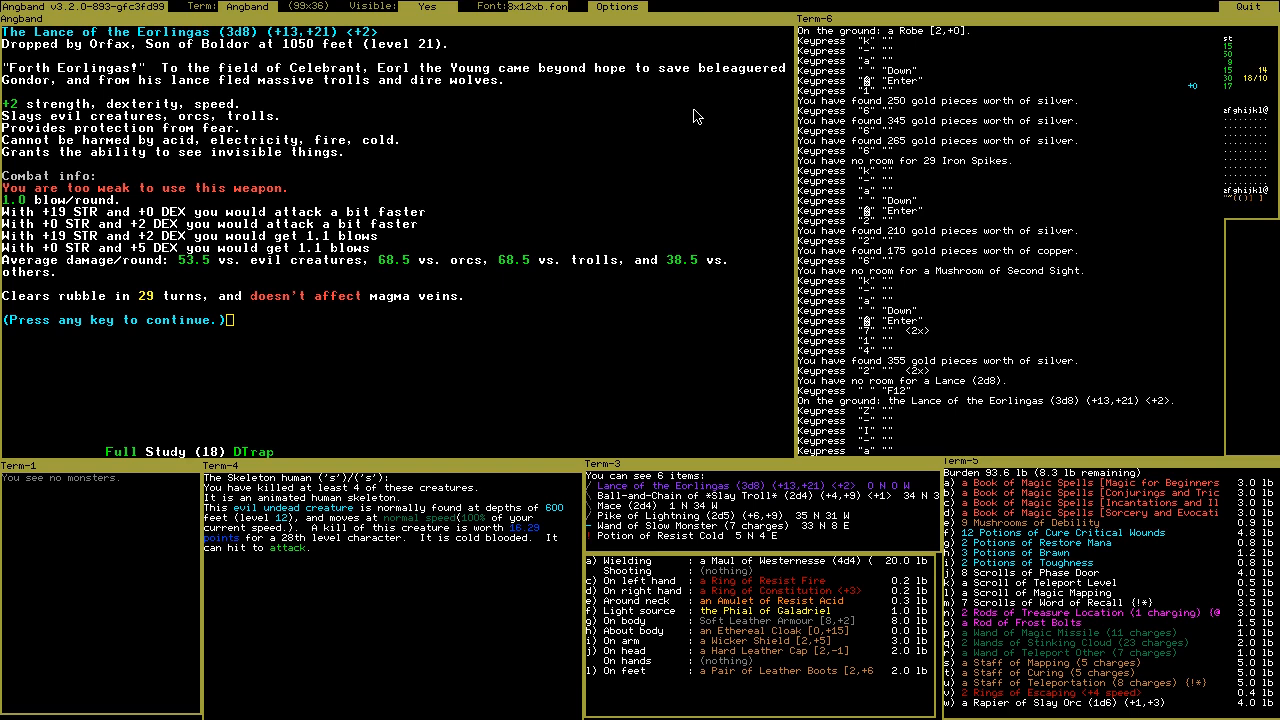
pyautogui.moveTo(30, 105)
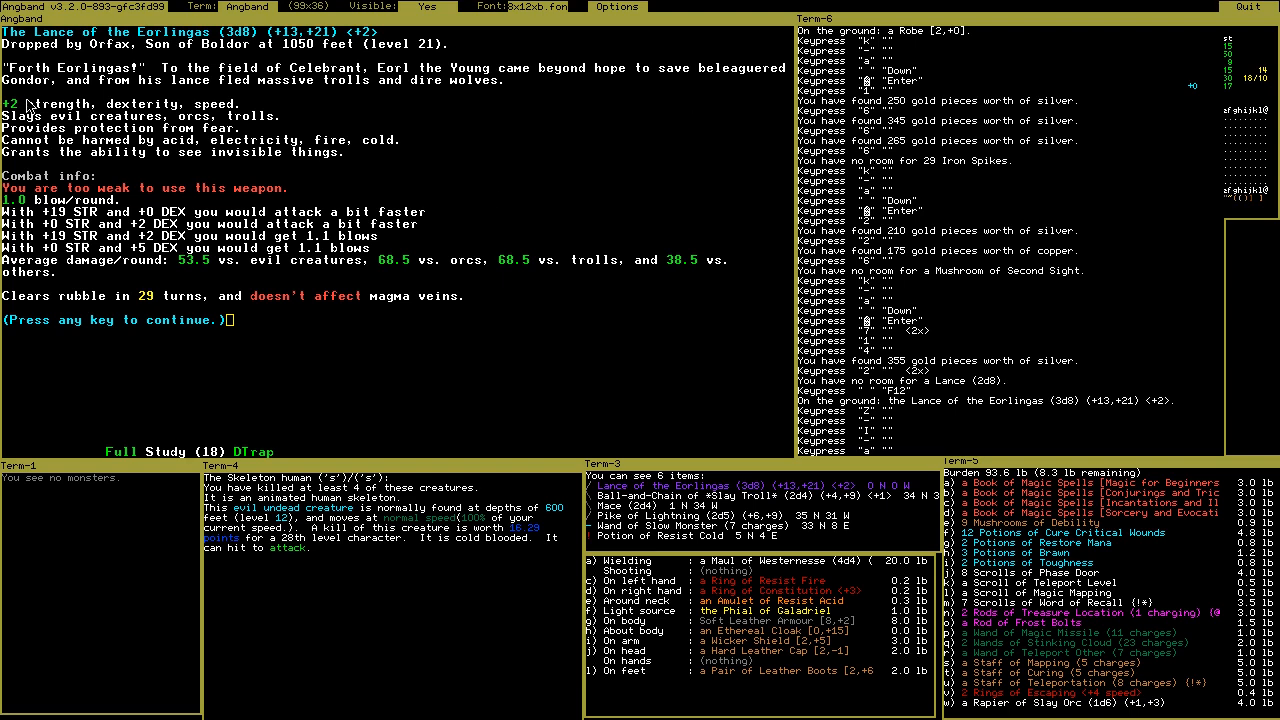
pyautogui.moveTo(550, 158)
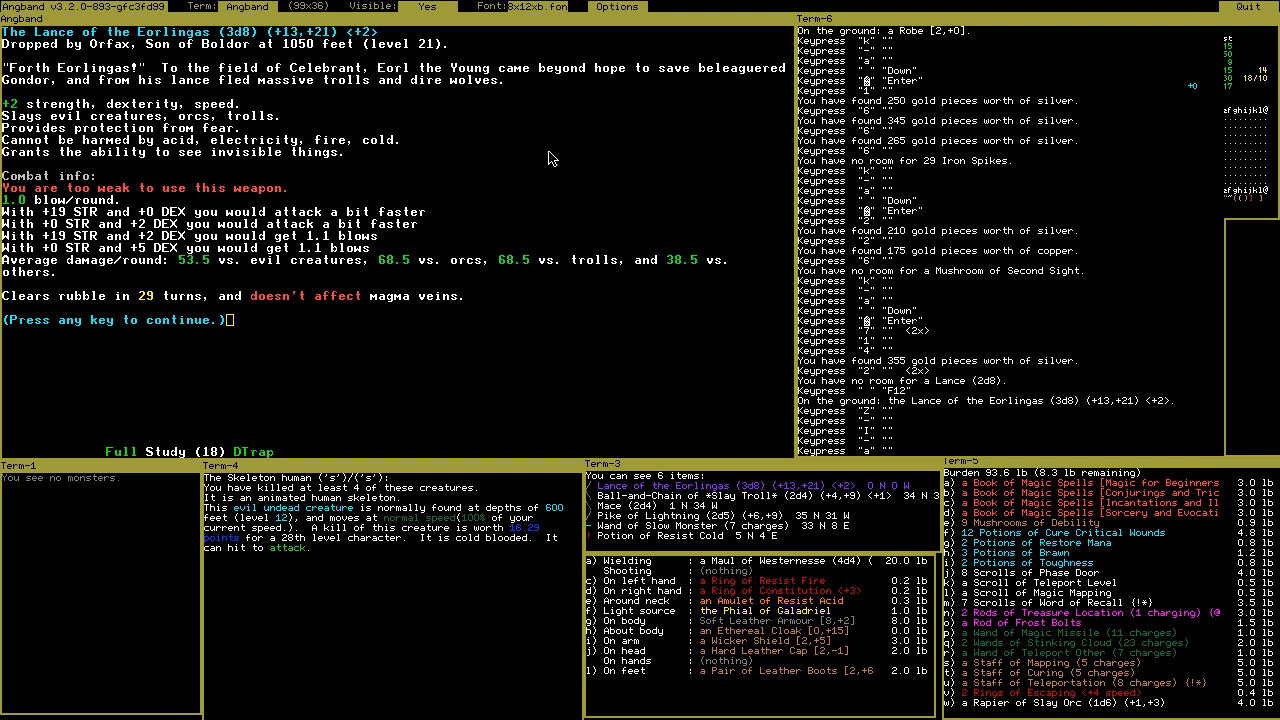
pyautogui.moveTo(757, 345)
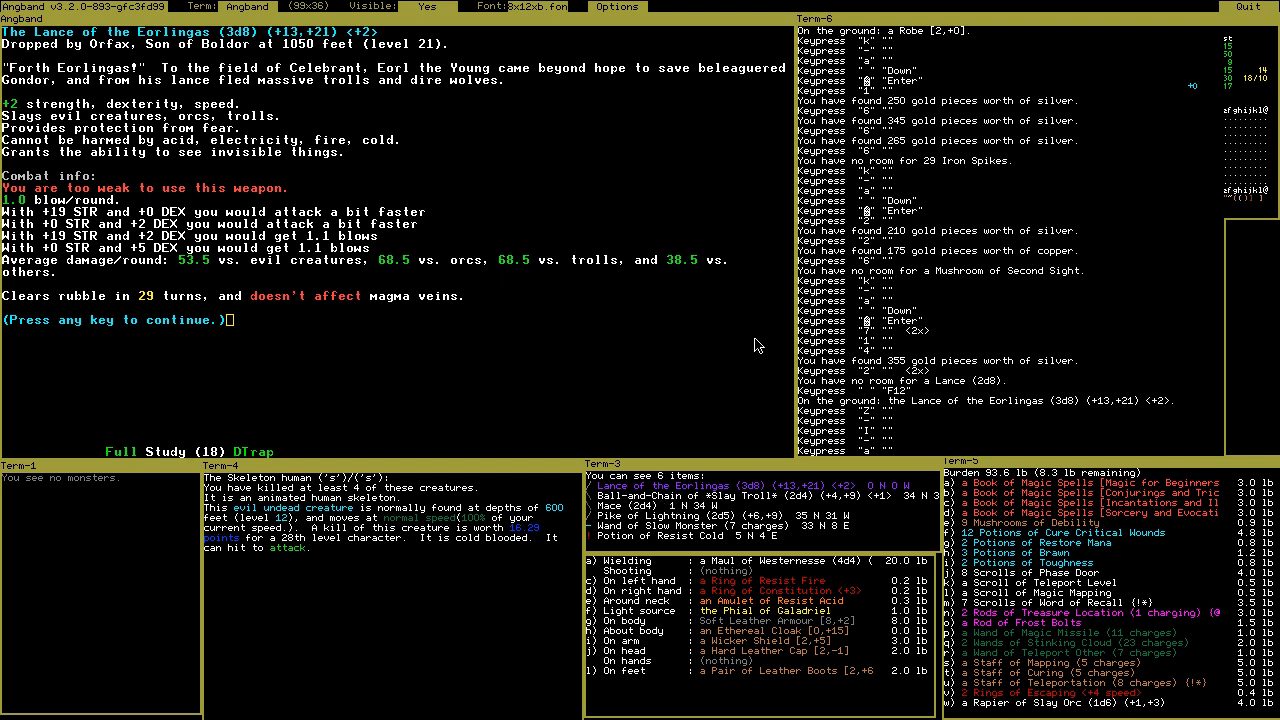
pyautogui.moveTo(643, 340)
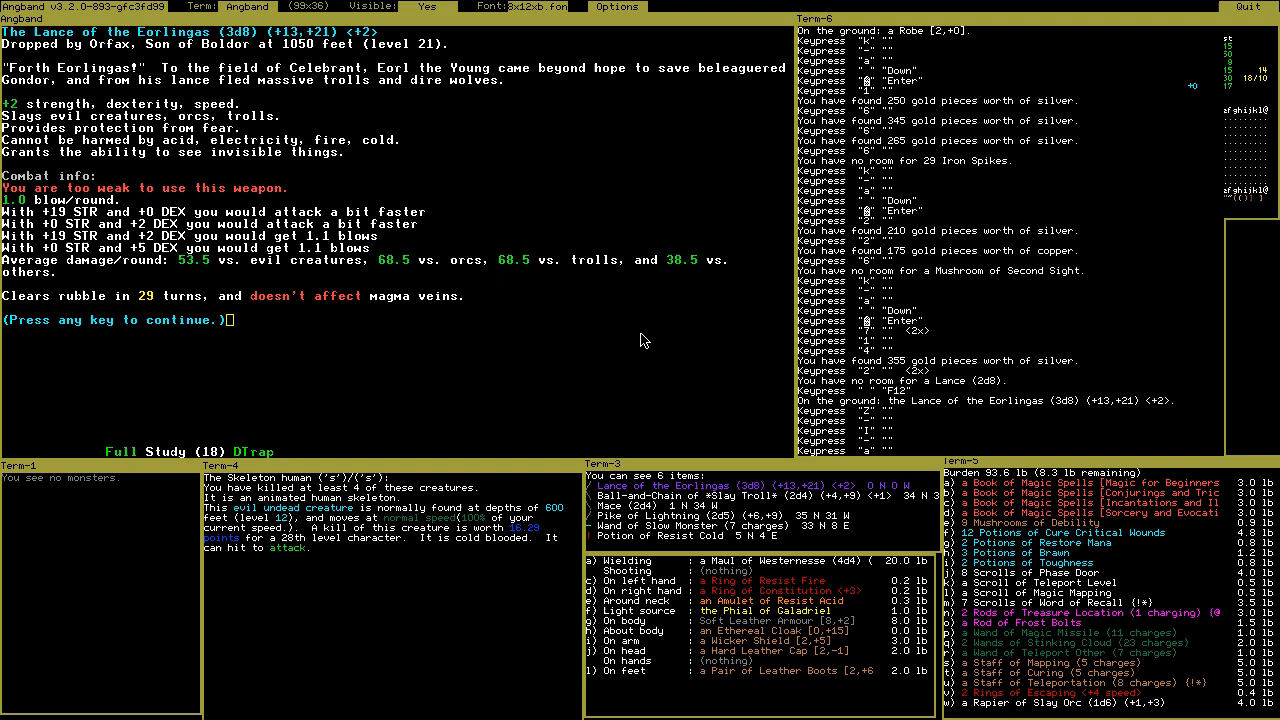
pyautogui.moveTo(263, 113)
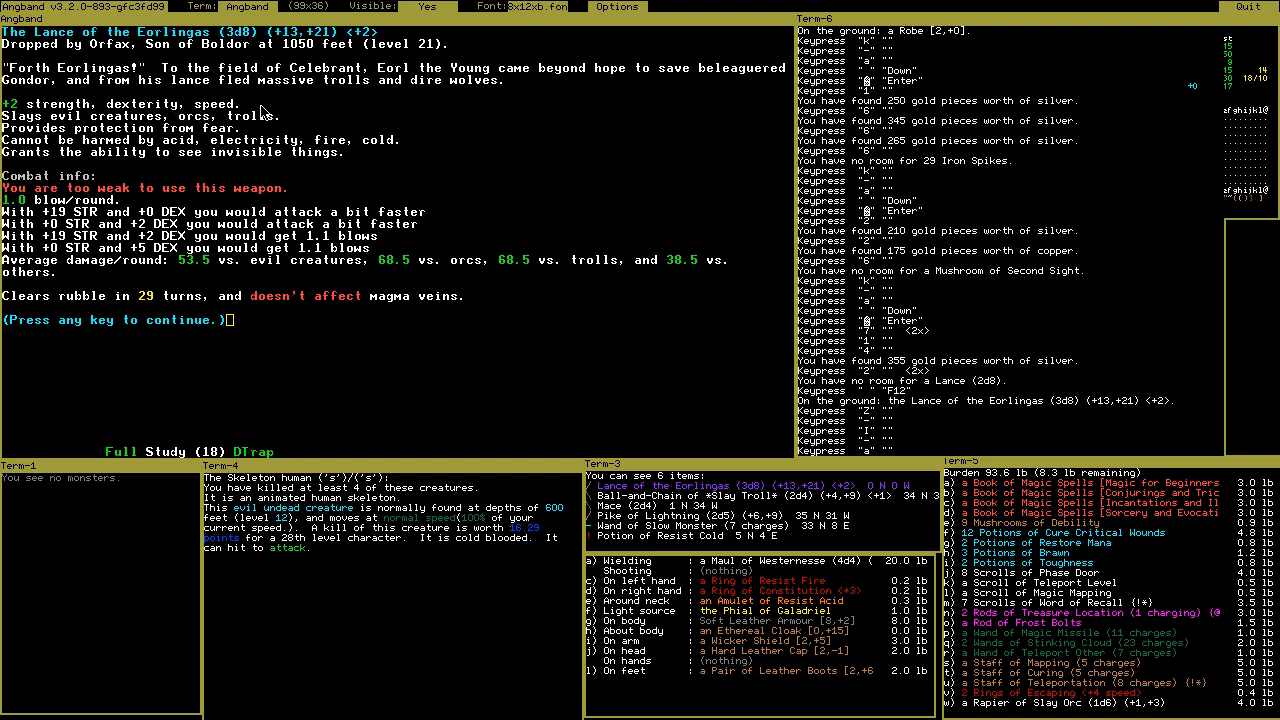
pyautogui.moveTo(245, 130)
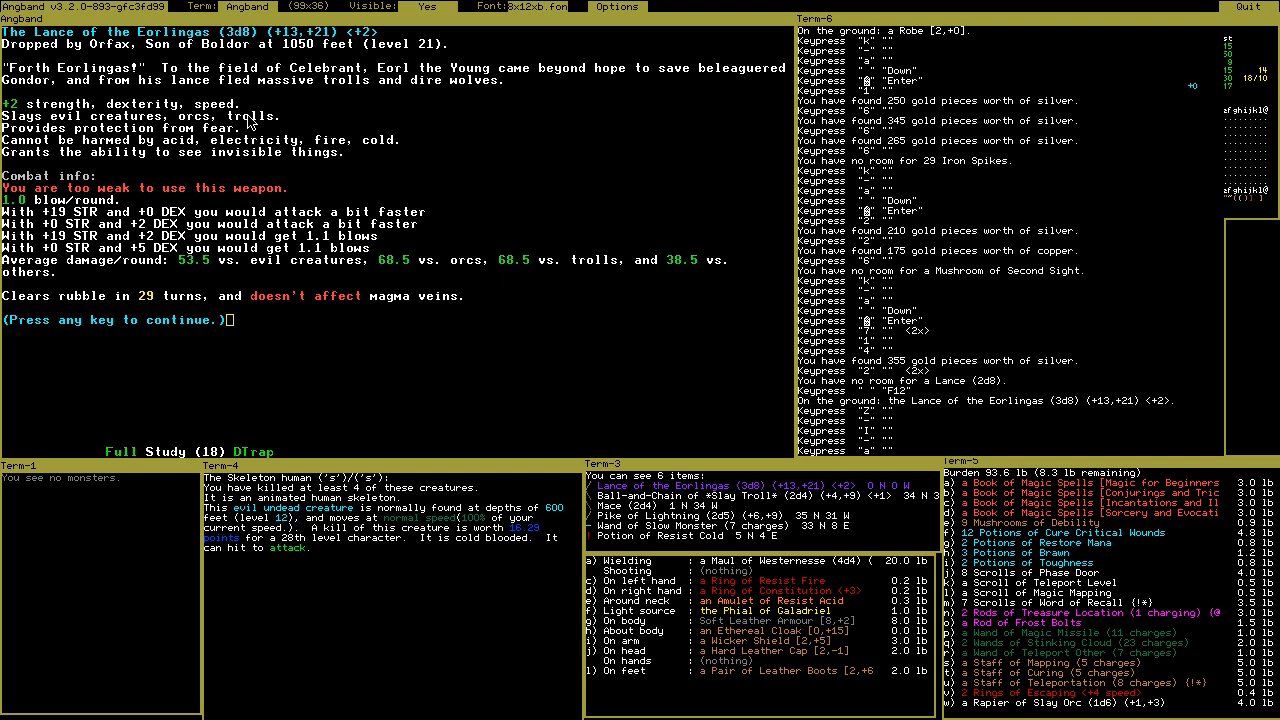
pyautogui.moveTo(658, 216)
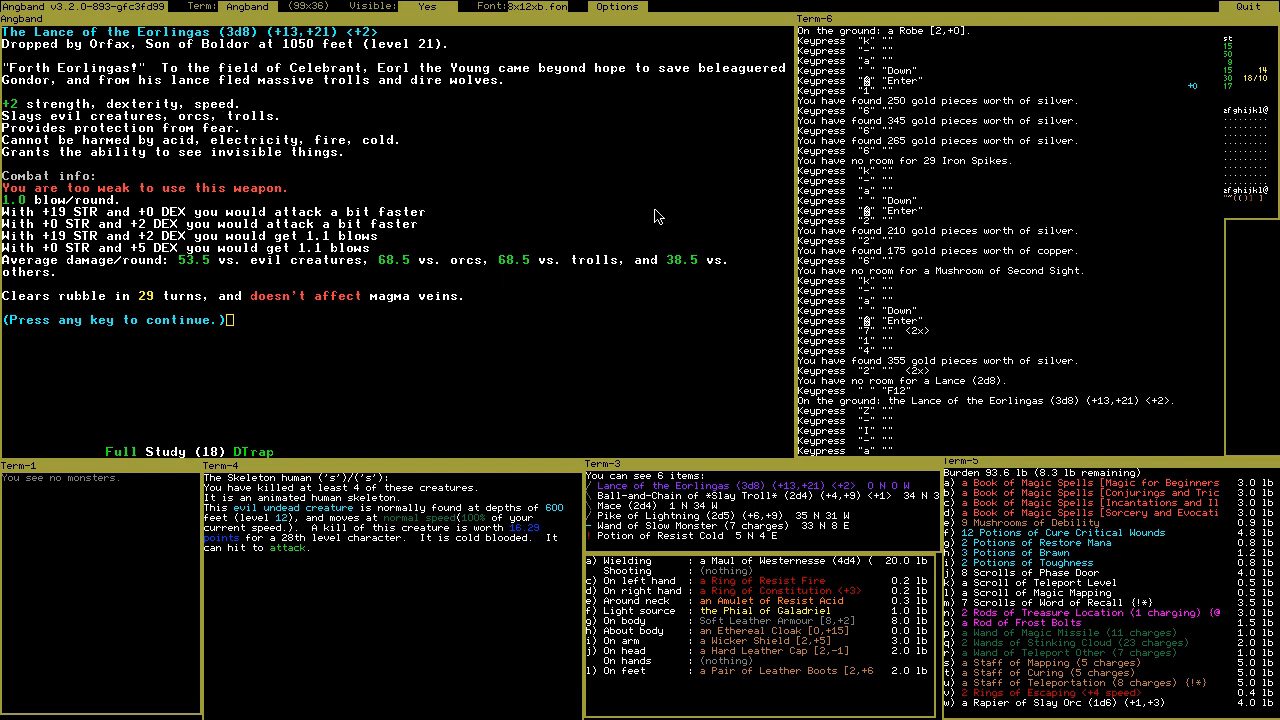
# Close the Lance of the Eorlingas description
pyautogui.press('escape')
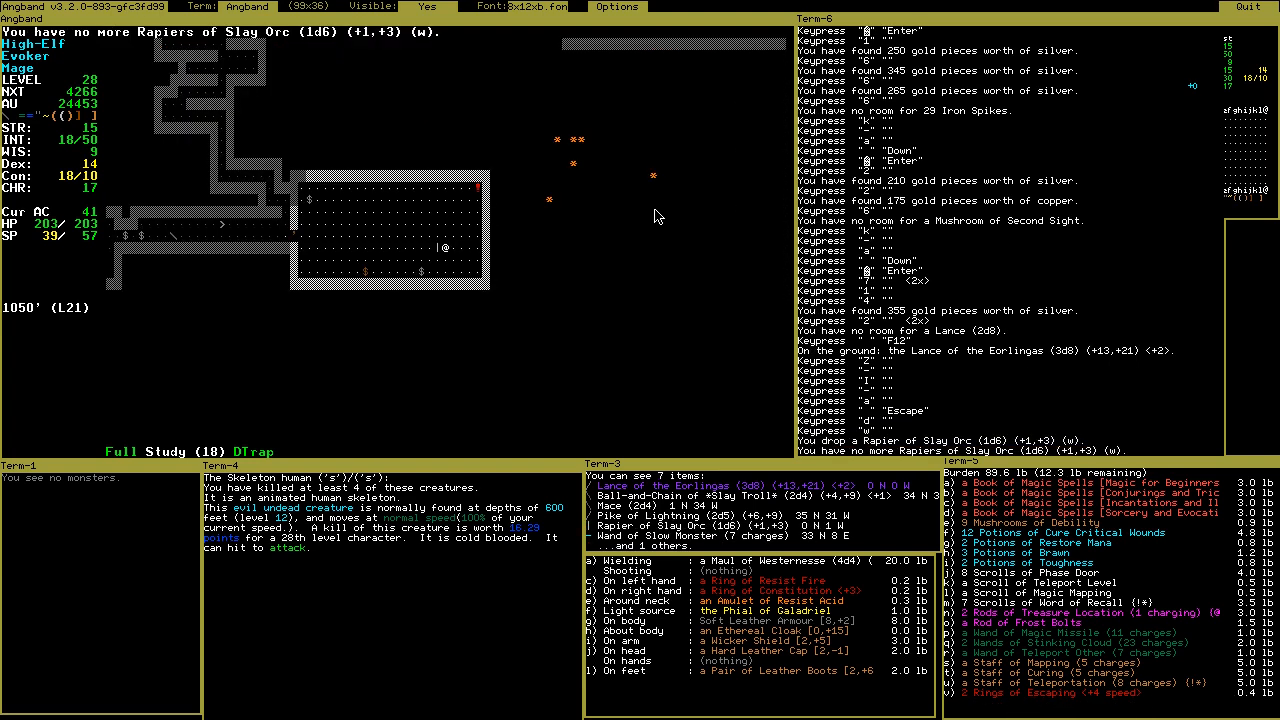
# Pick up the Lance of the Eorlingas and choose pack item 'l' to drop
pyautogui.press('g')
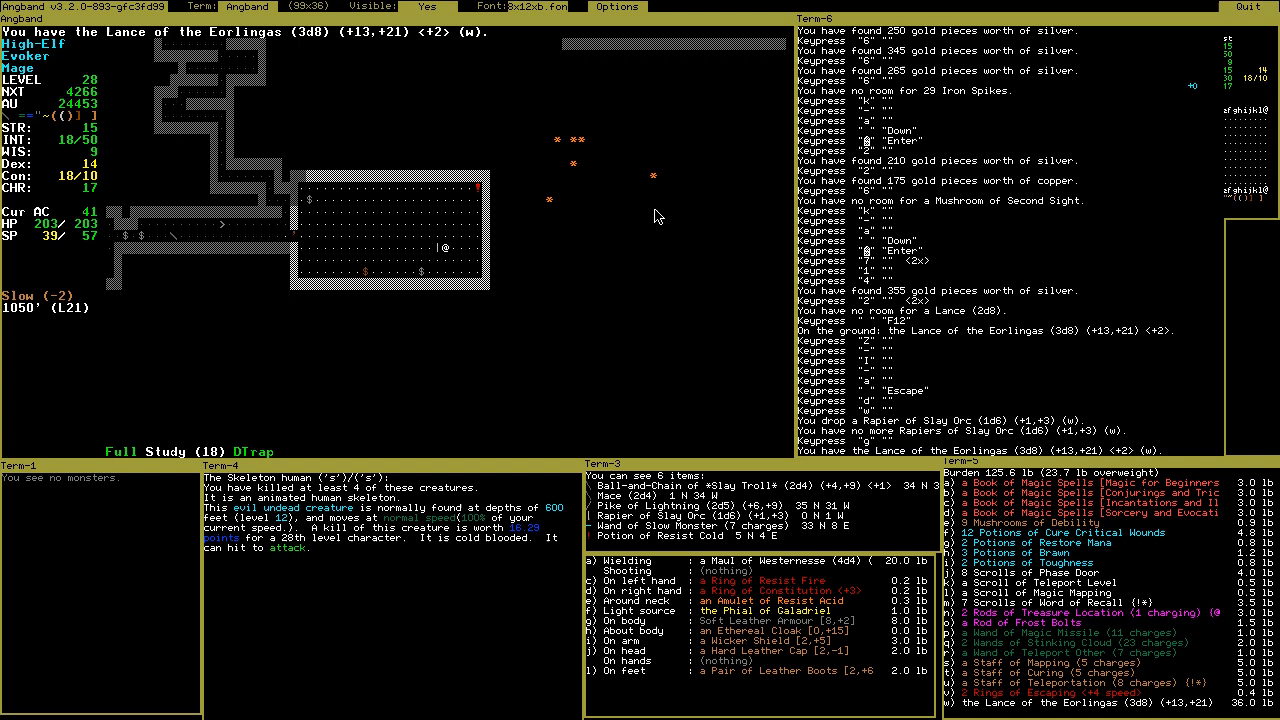
pyautogui.press('d')
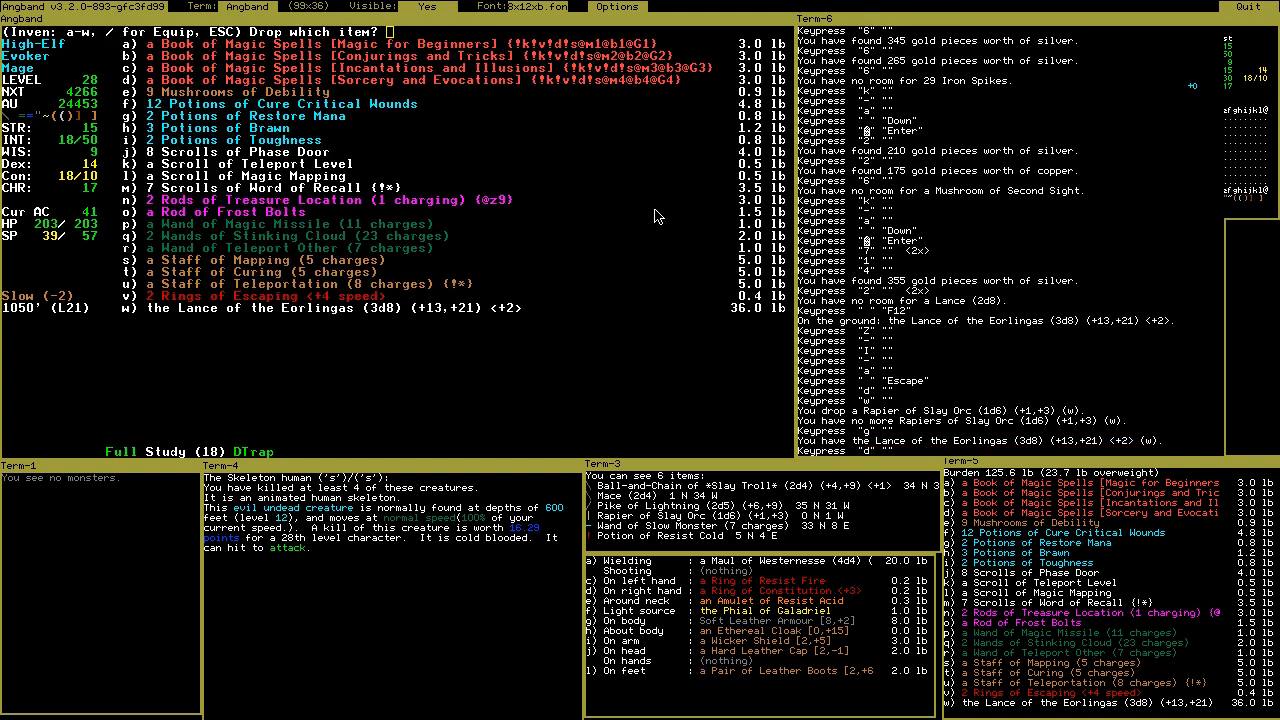
pyautogui.press('l')
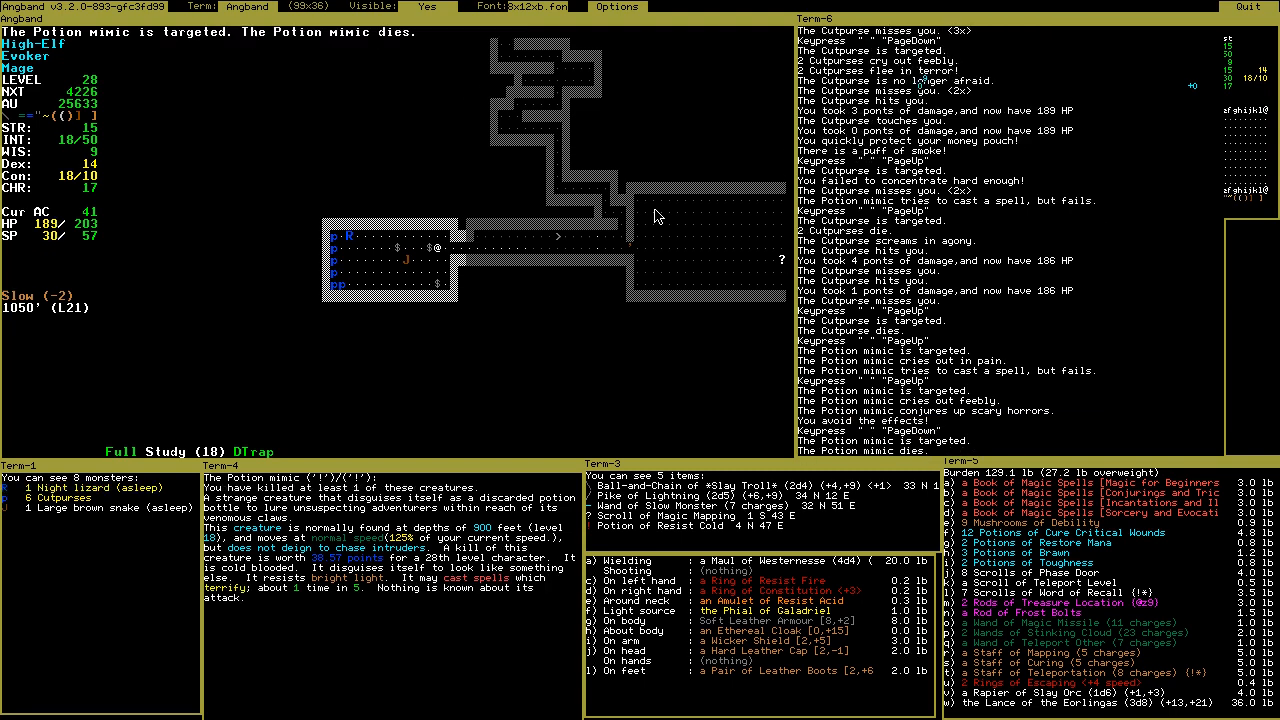
pyautogui.moveTo(644, 431)
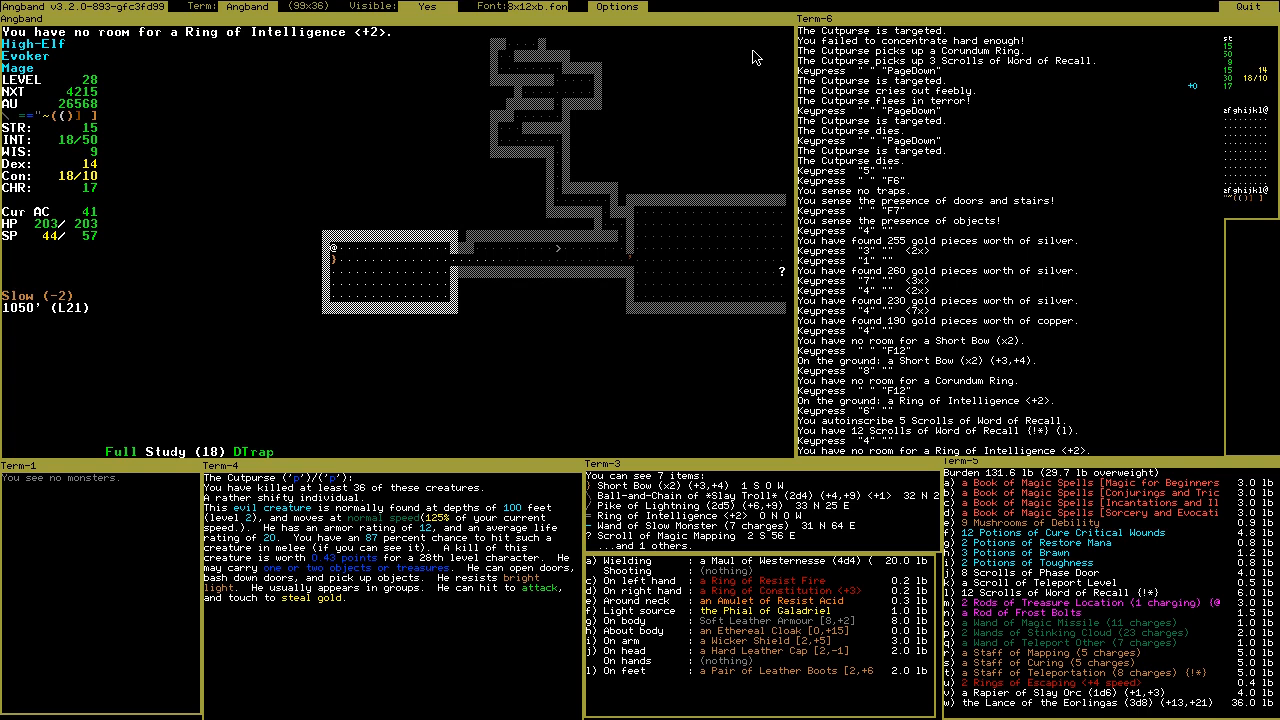
# Pick up the Ring of Intelligence from the floor
pyautogui.press('d')
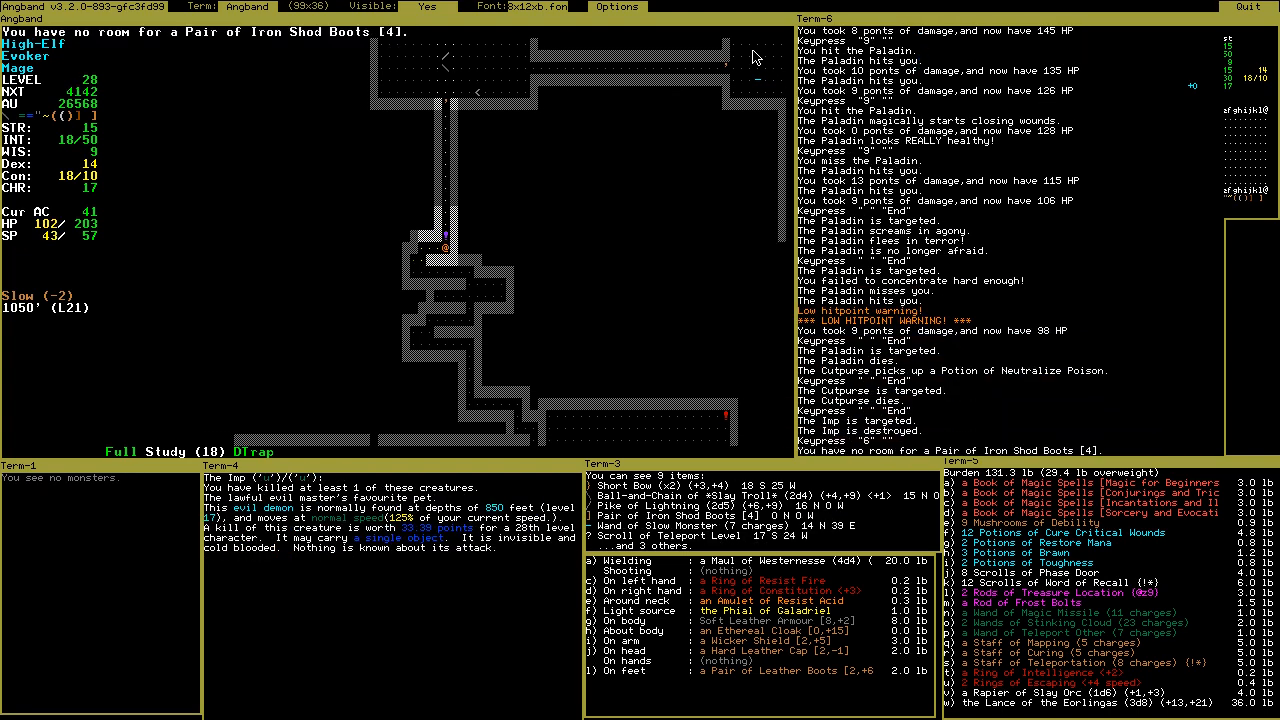
# Read the full description of the Iron Shod Boots of Slow Descent, pick them up, then drop an item
pyautogui.press('F12')
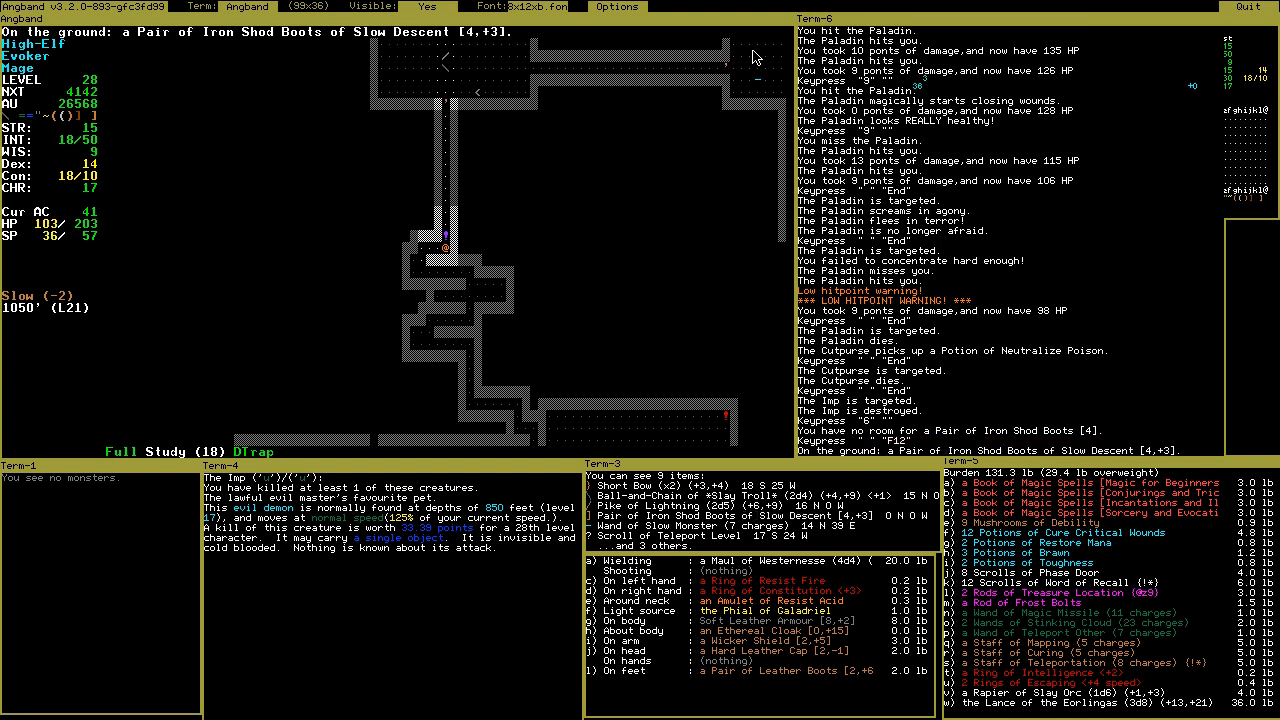
pyautogui.press('I')
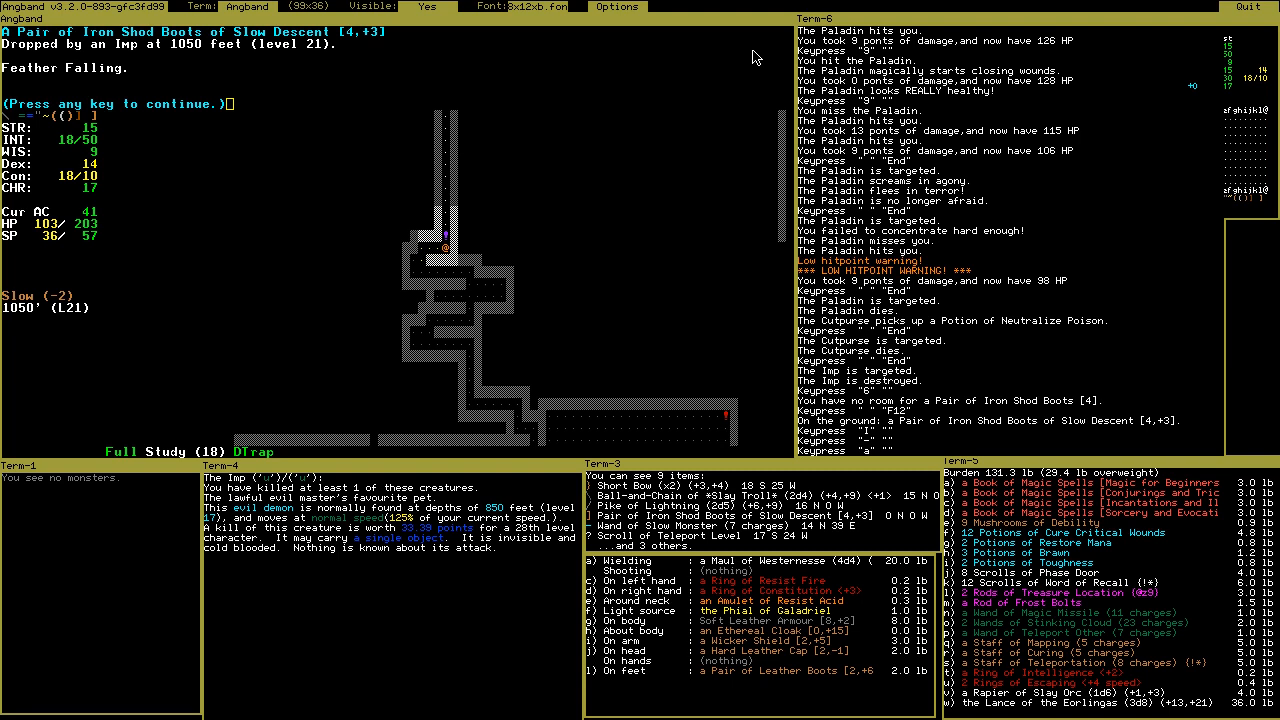
pyautogui.press('Escape')
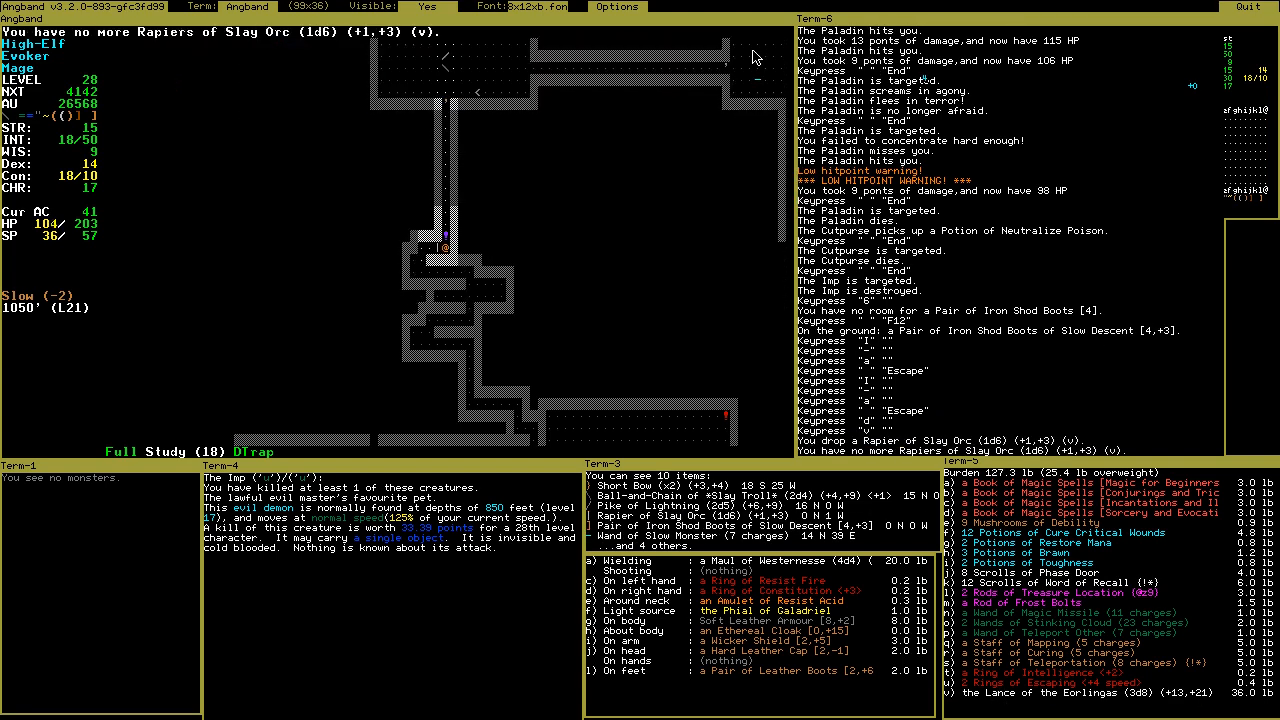
pyautogui.press('g')
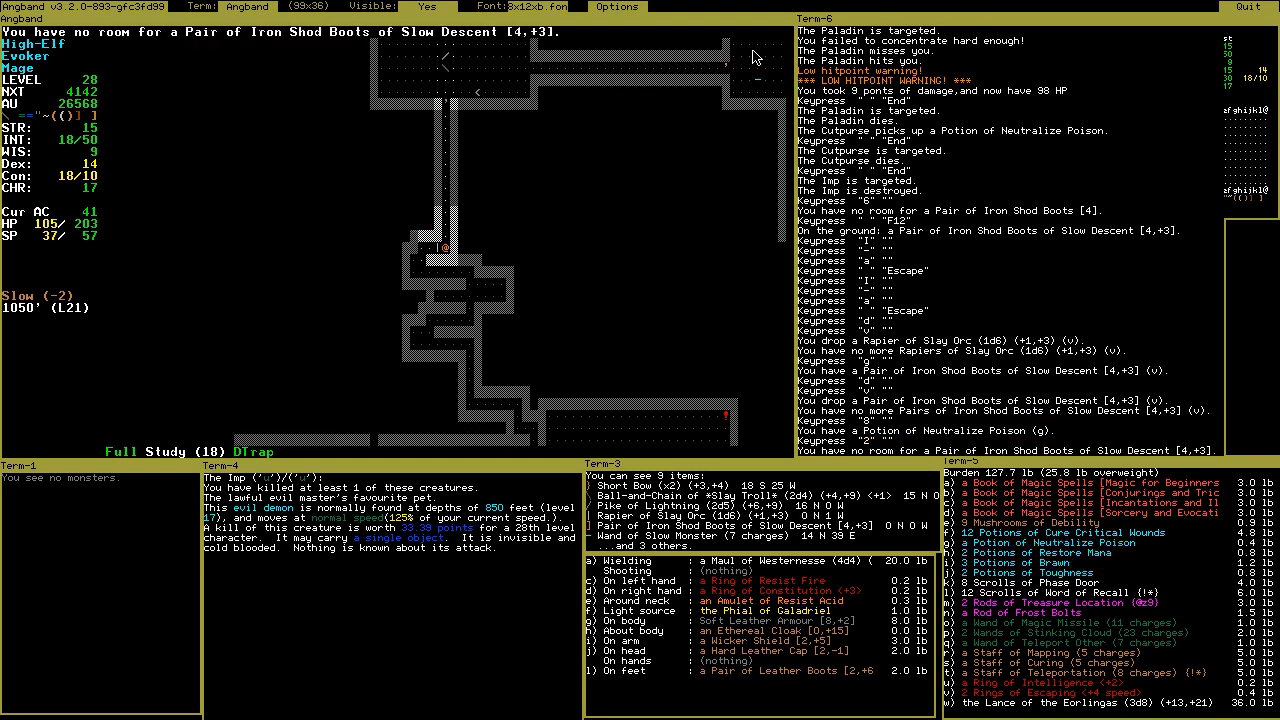
pyautogui.press('d')
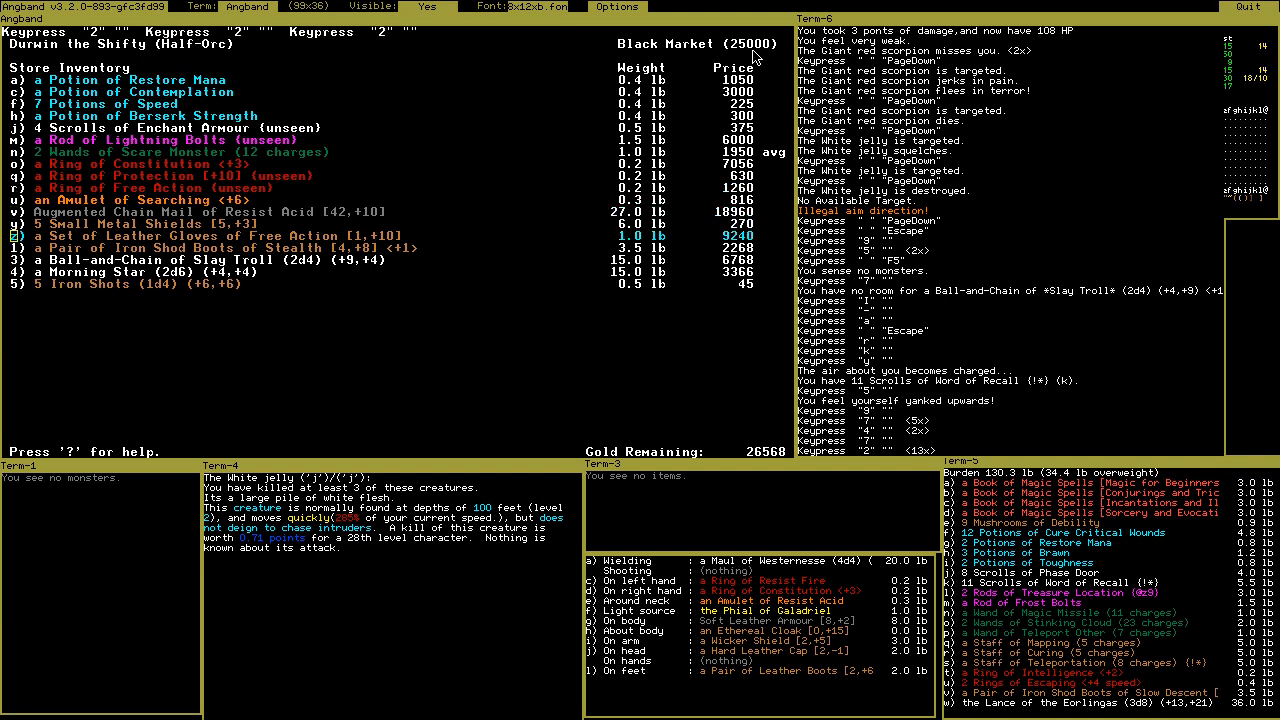
# Step out of the Black Market into town
pyautogui.press('Escape')
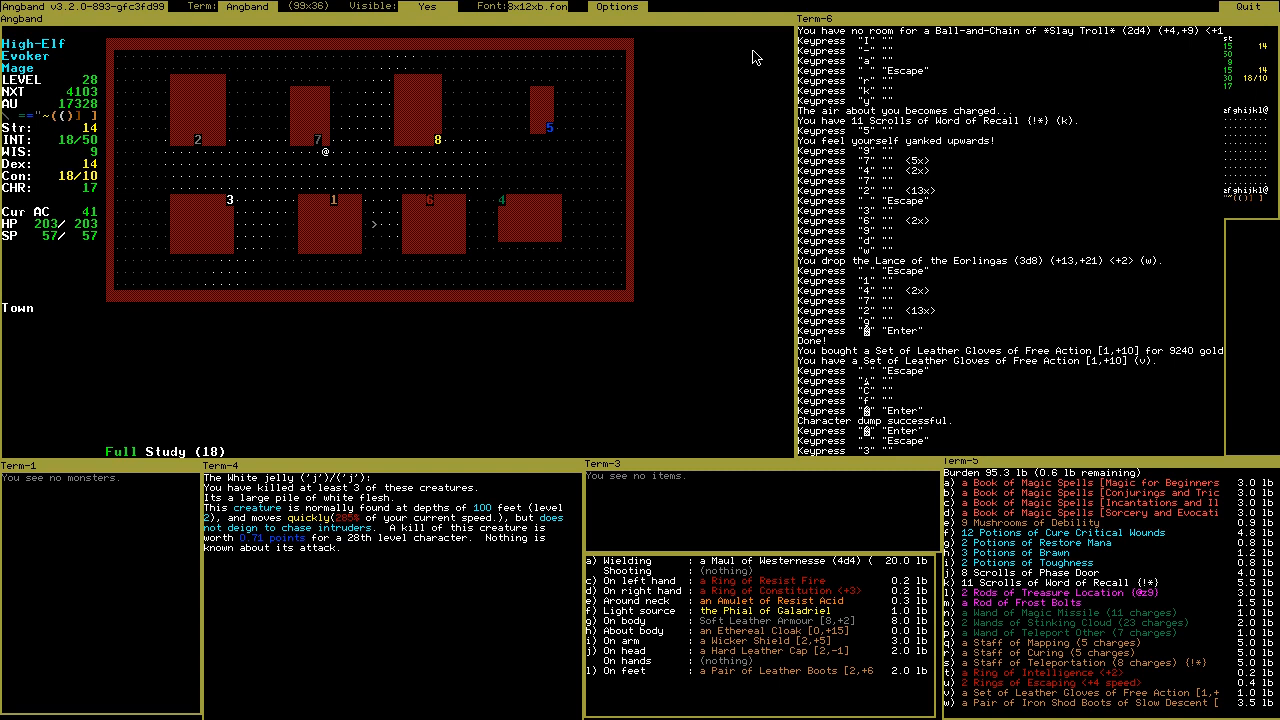
pyautogui.moveTo(501, 177)
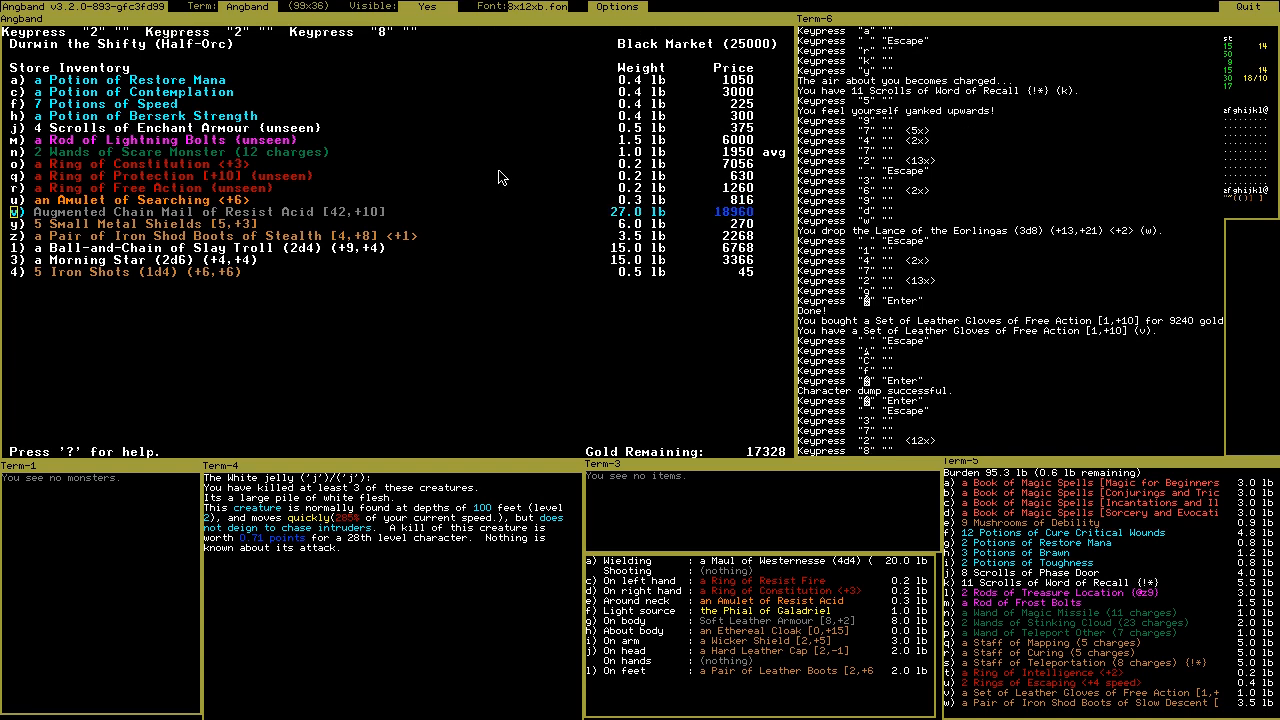
# Look over the Black Market wares, leave, and dismiss the save notice to show the Hall of Fame
pyautogui.press('8')
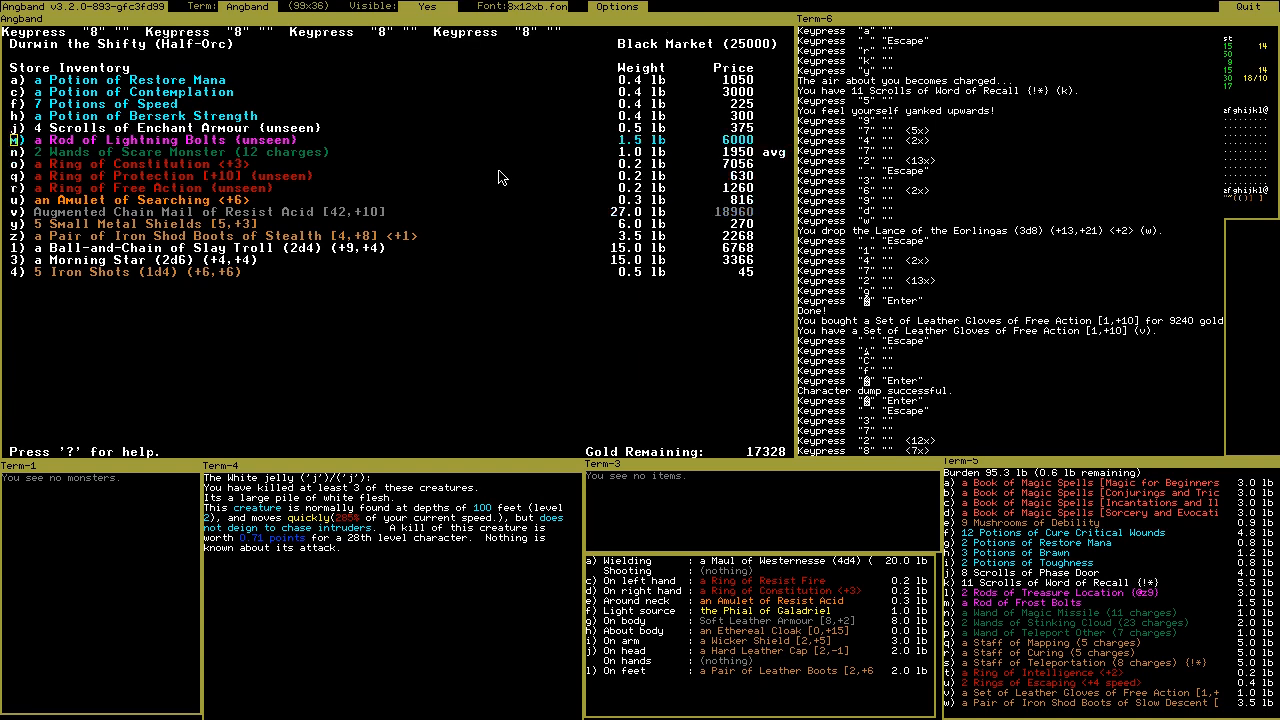
pyautogui.press('Escape')
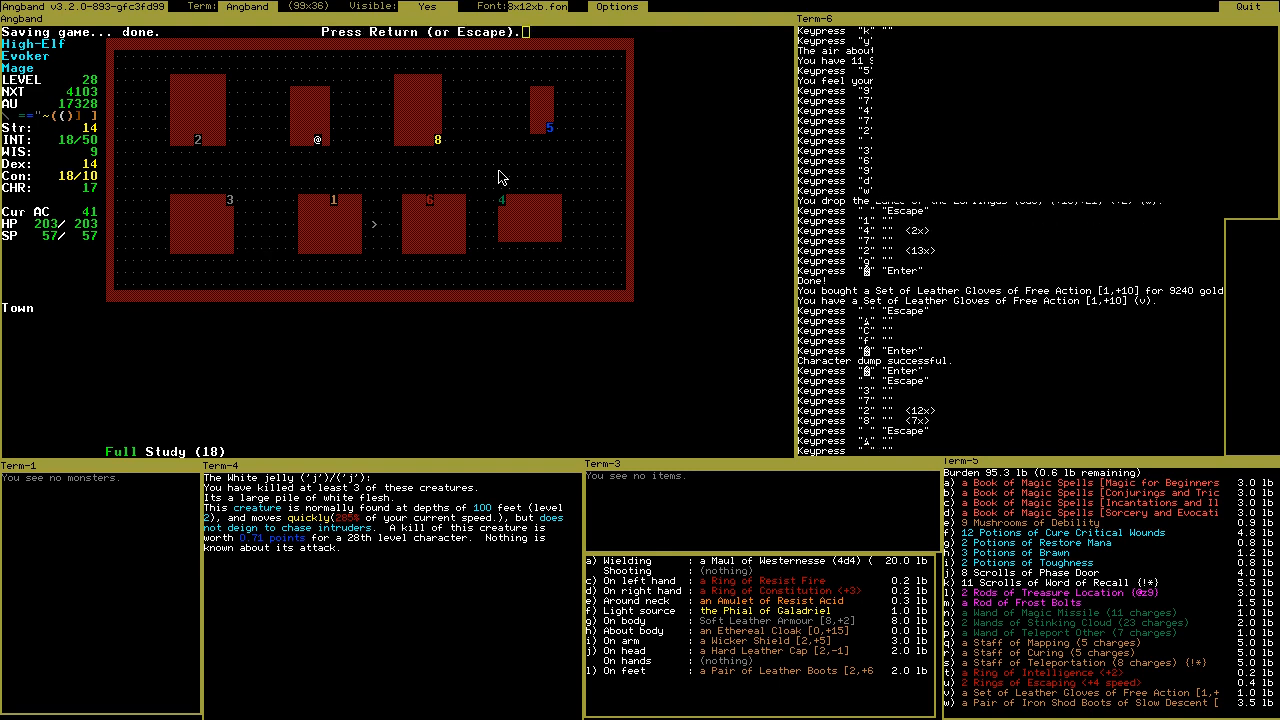
pyautogui.press('Return')
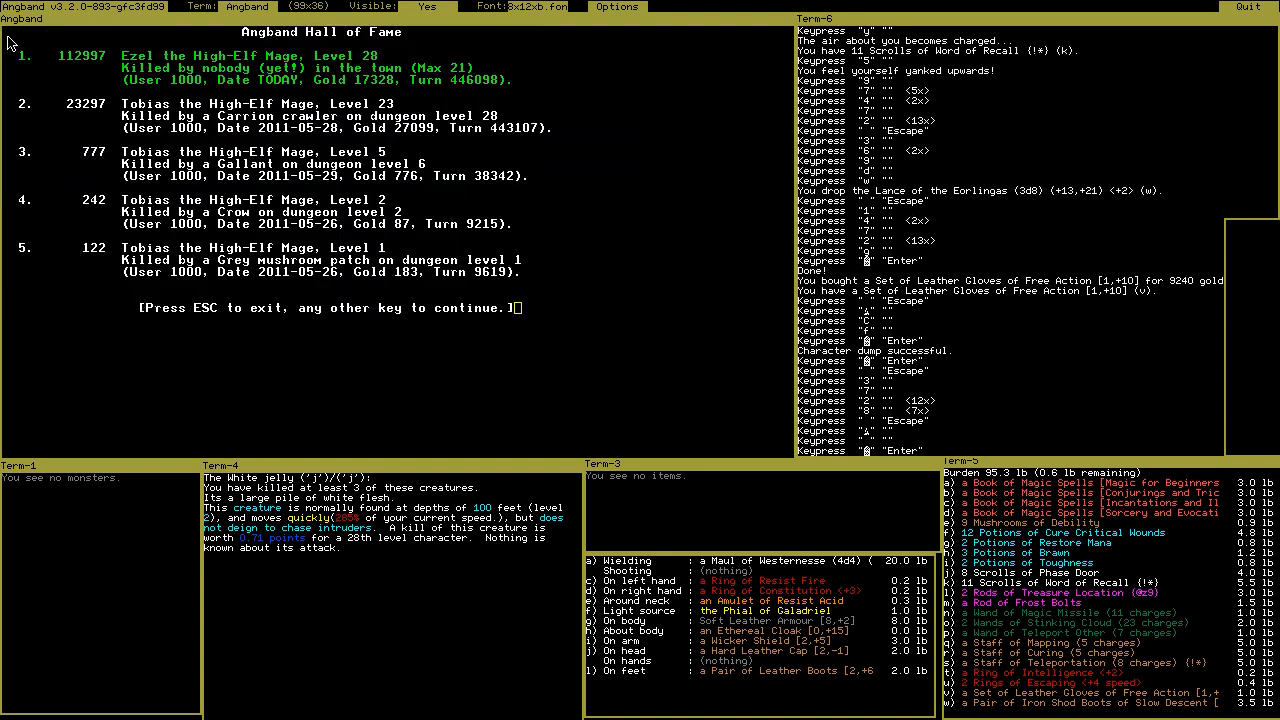
pyautogui.moveTo(525, 75)
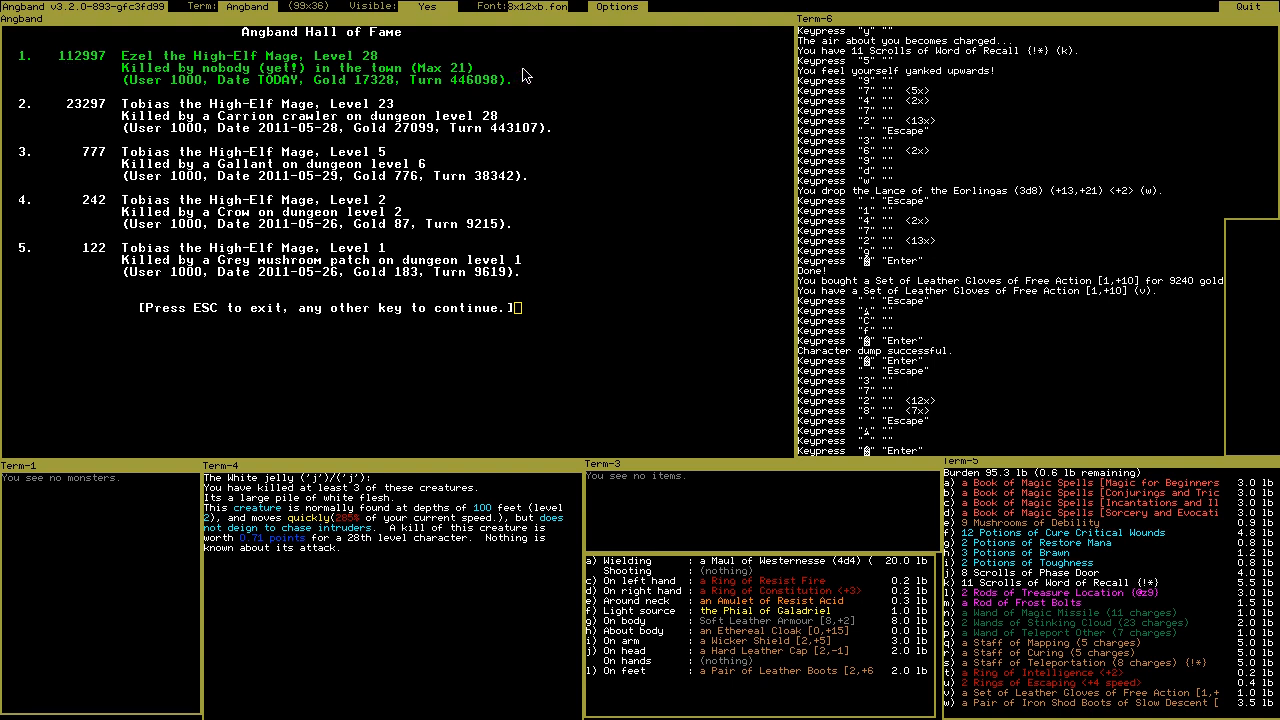